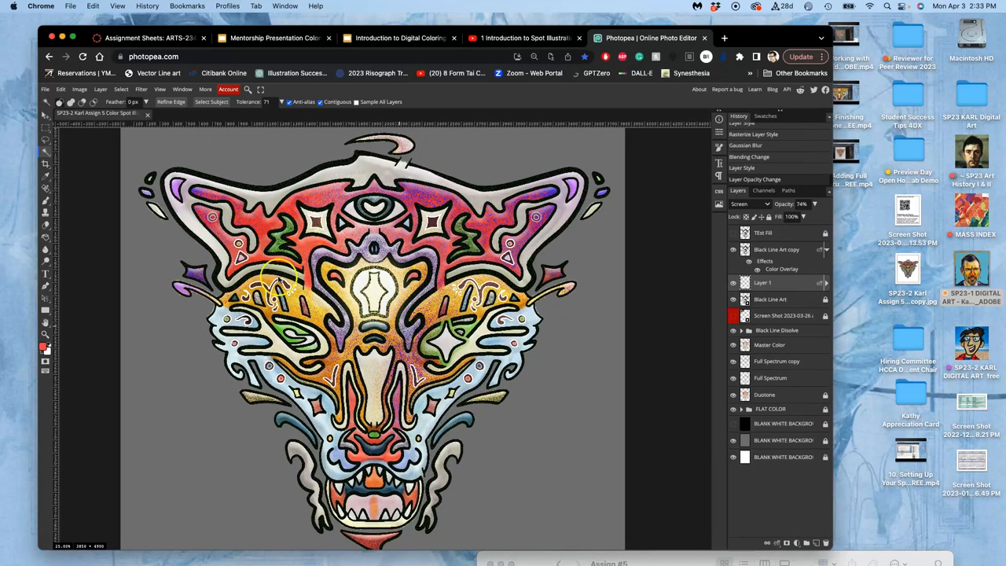
{"action": "mouse_move", "coordinate": [532, 214]}
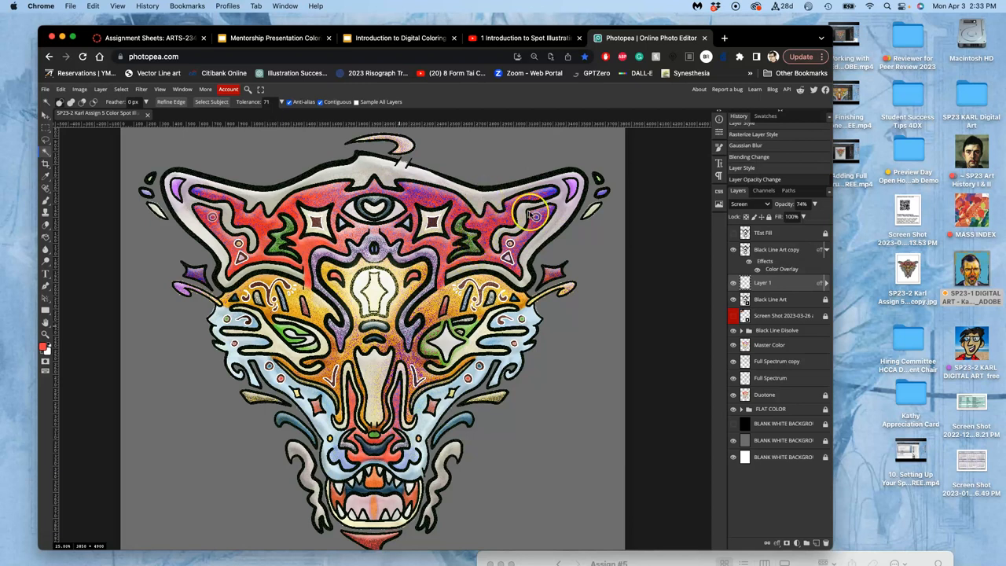
{"action": "mouse_move", "coordinate": [744, 297]}
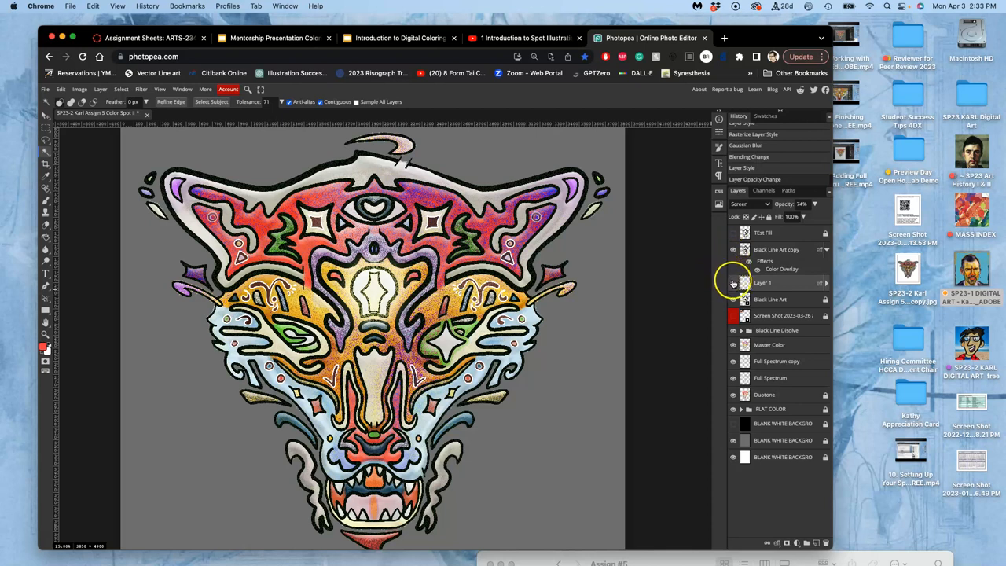
- Move the glowing Layer 1 above the Black Line Art copy layer in the Layers panel
{"action": "left_click", "coordinate": [732, 282]}
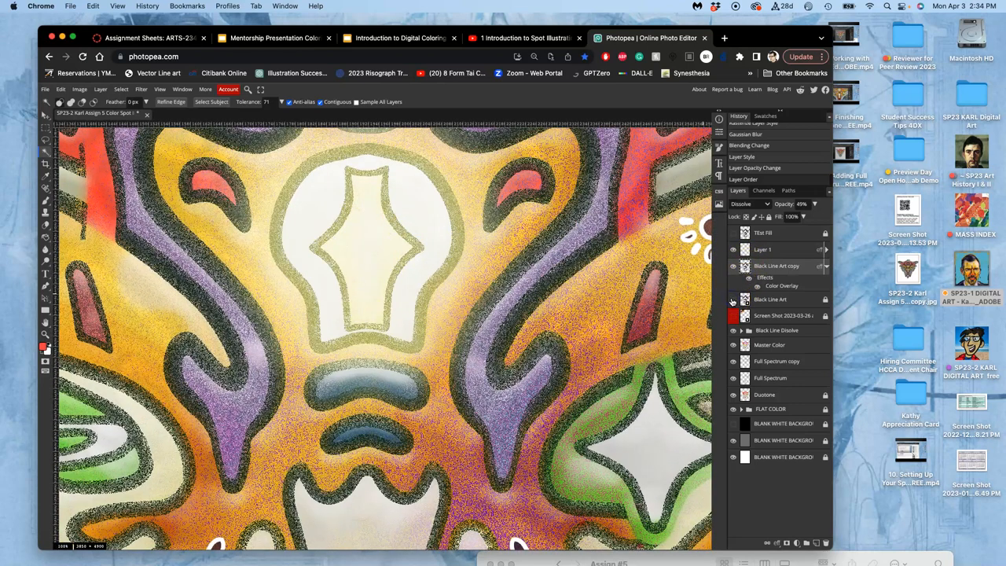
{"action": "left_click", "coordinate": [733, 299]}
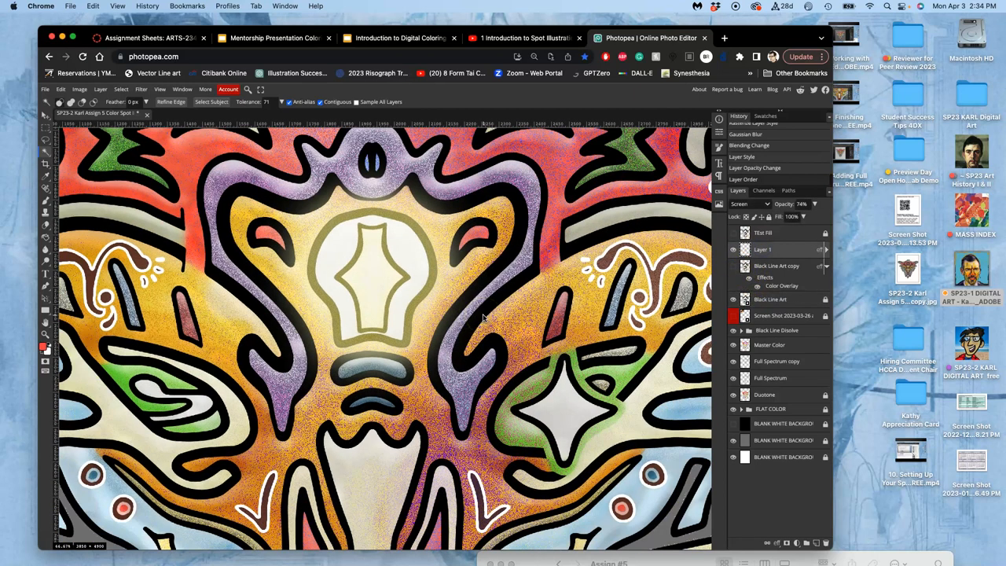
{"action": "left_click", "coordinate": [732, 265]}
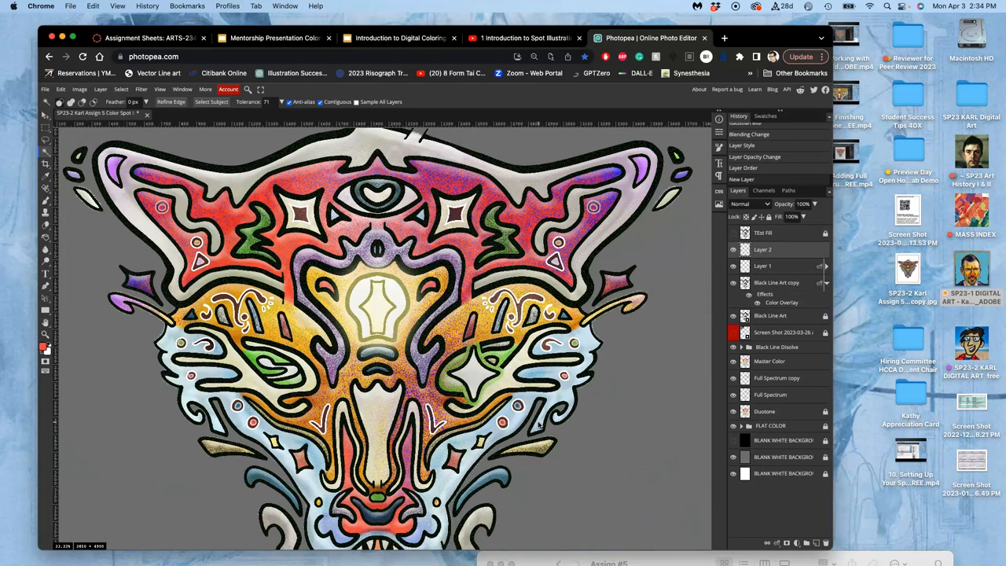
{"action": "mouse_move", "coordinate": [527, 176]}
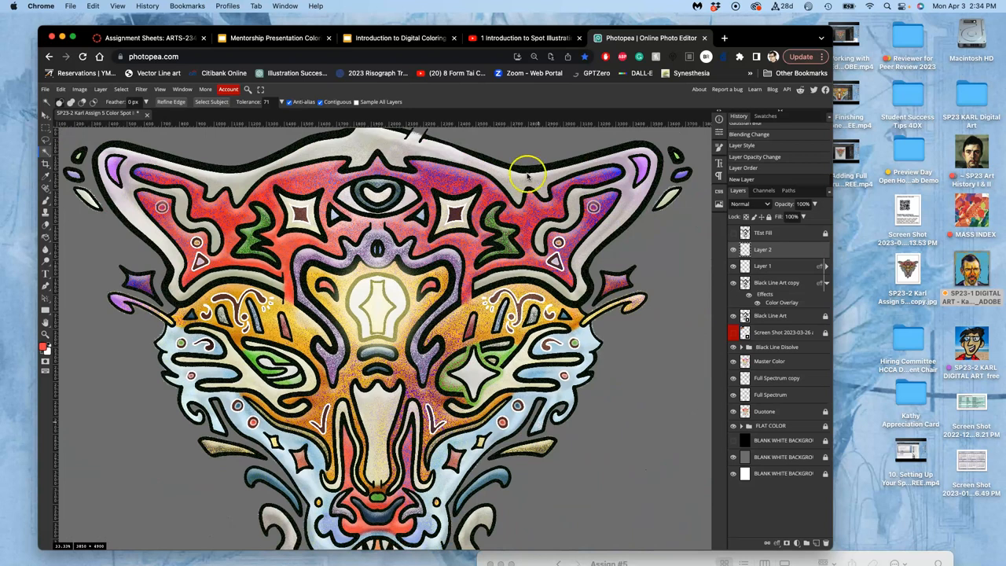
{"action": "mouse_move", "coordinate": [50, 138]}
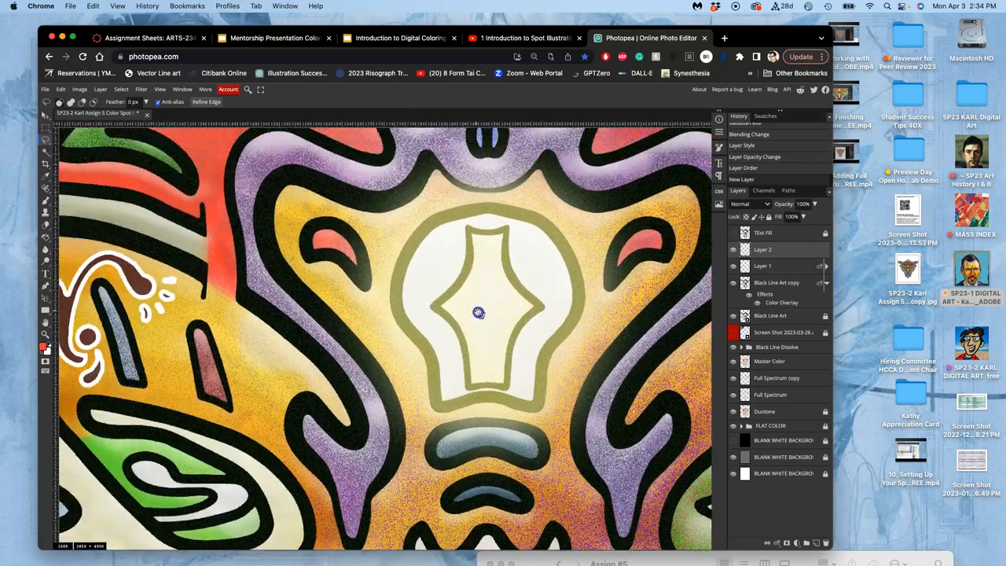
- On a new layer, fill the lassoed star-shaped sparkle selection beside the bulb with white
{"action": "left_click", "coordinate": [761, 249]}
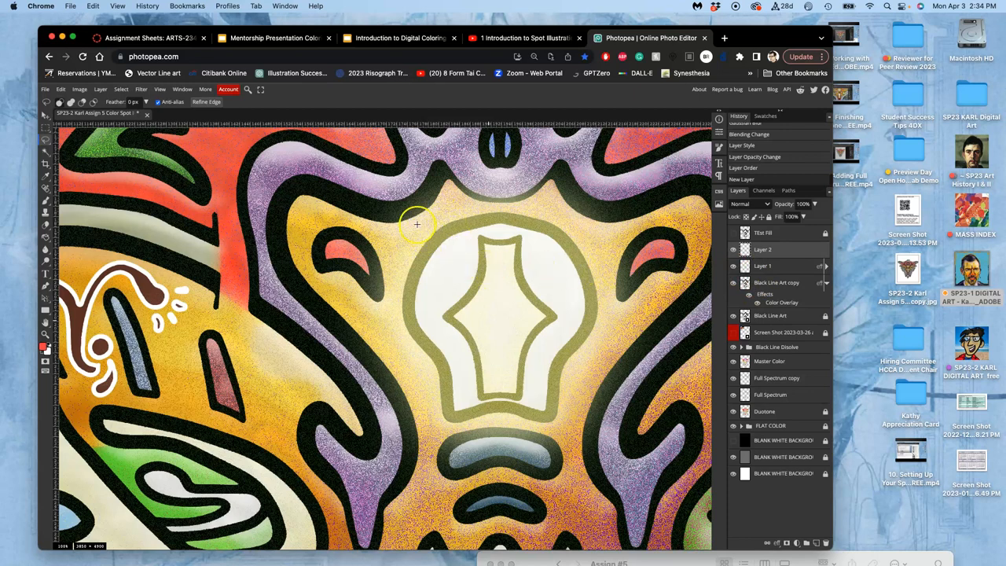
{"action": "mouse_move", "coordinate": [415, 226]}
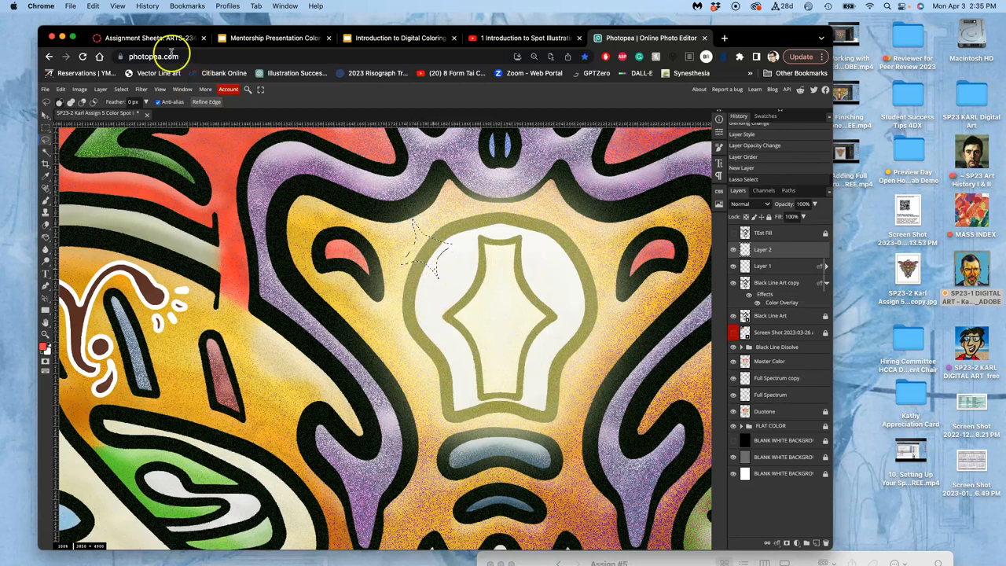
{"action": "left_click", "coordinate": [93, 7]}
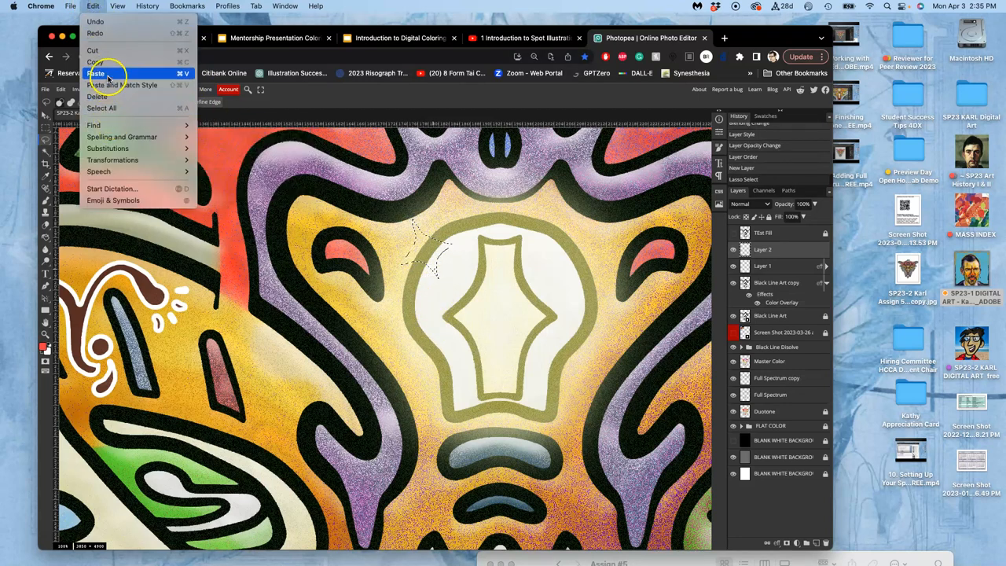
{"action": "left_click", "coordinate": [95, 74]}
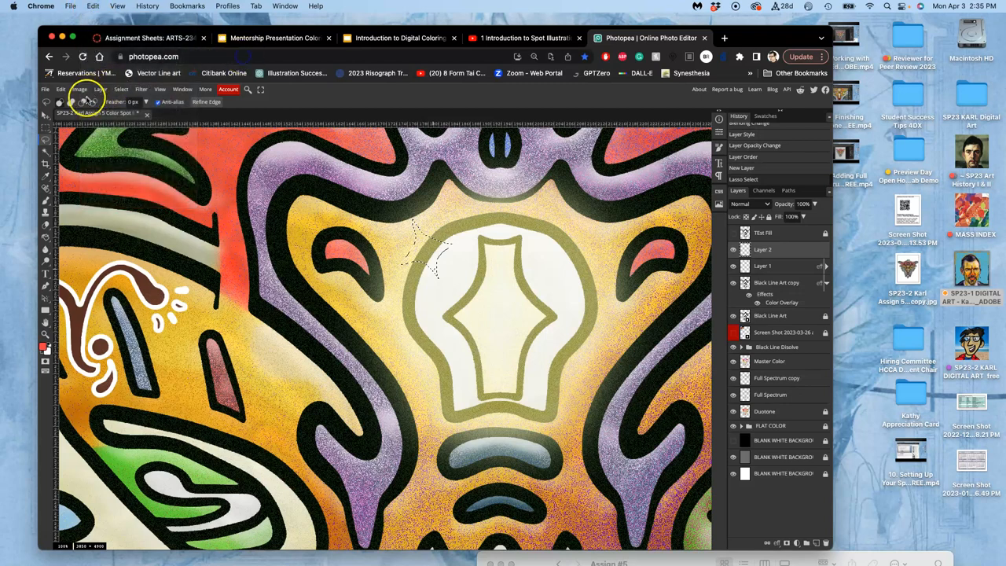
{"action": "left_click", "coordinate": [60, 88]}
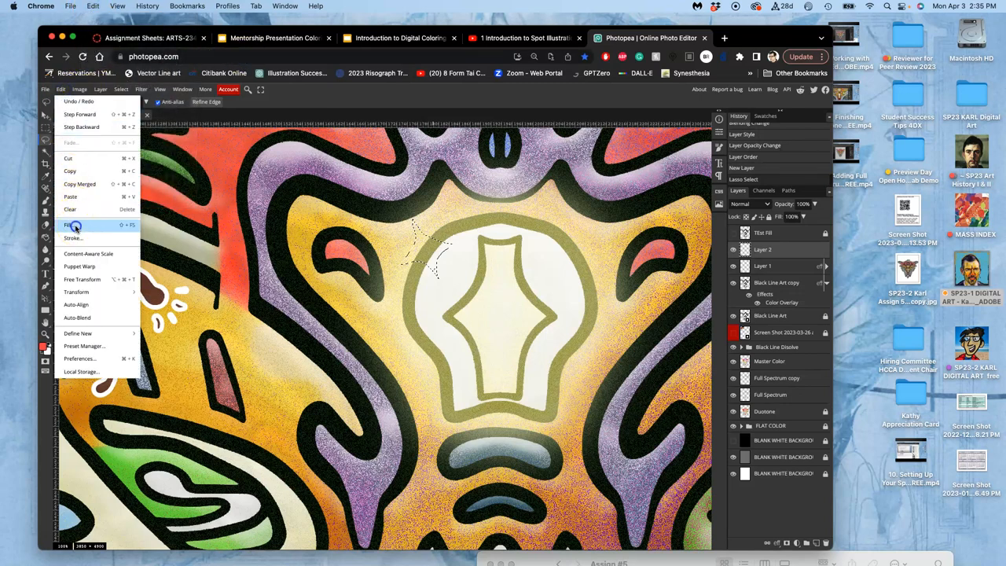
{"action": "left_click", "coordinate": [69, 226]}
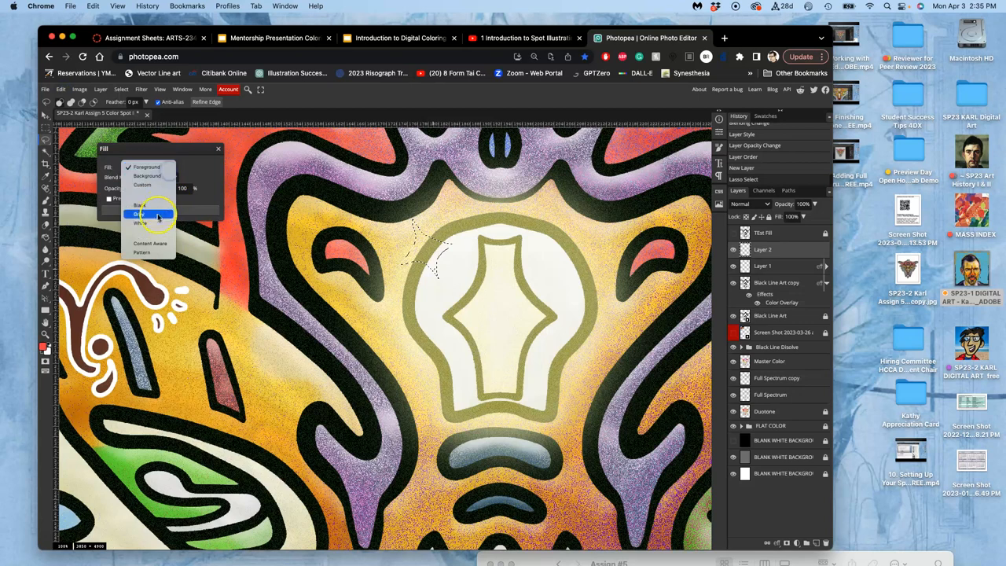
{"action": "left_click", "coordinate": [141, 214]}
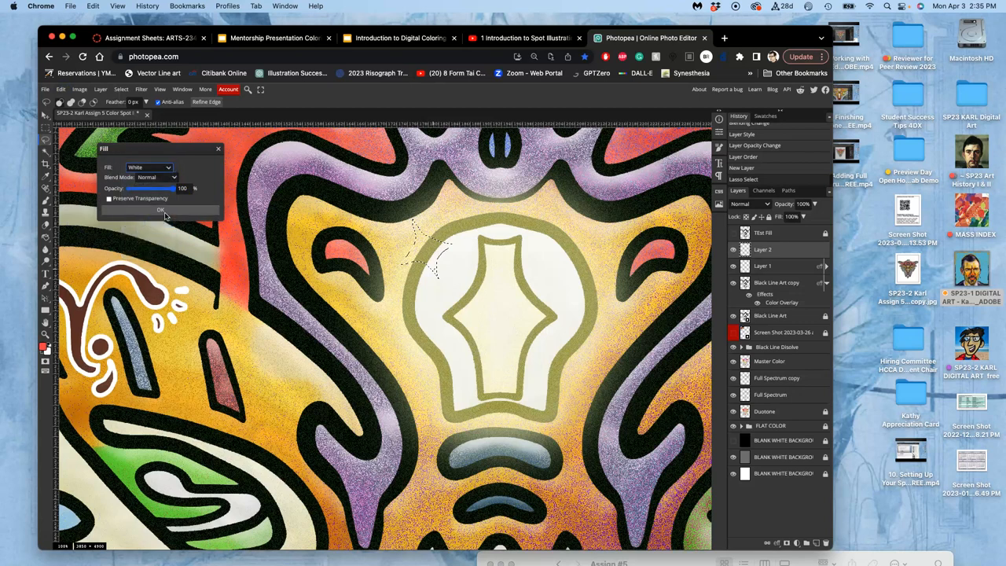
{"action": "left_click", "coordinate": [160, 211]}
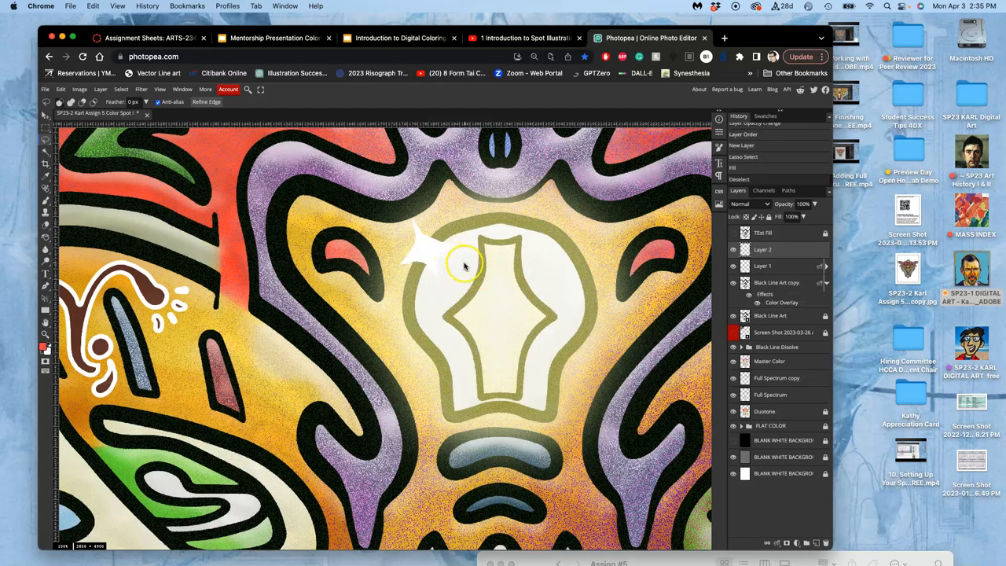
- Free-transform the white sparkle, rotating and shrinking it at the bulb's upper-left edge
{"action": "left_click", "coordinate": [723, 37]}
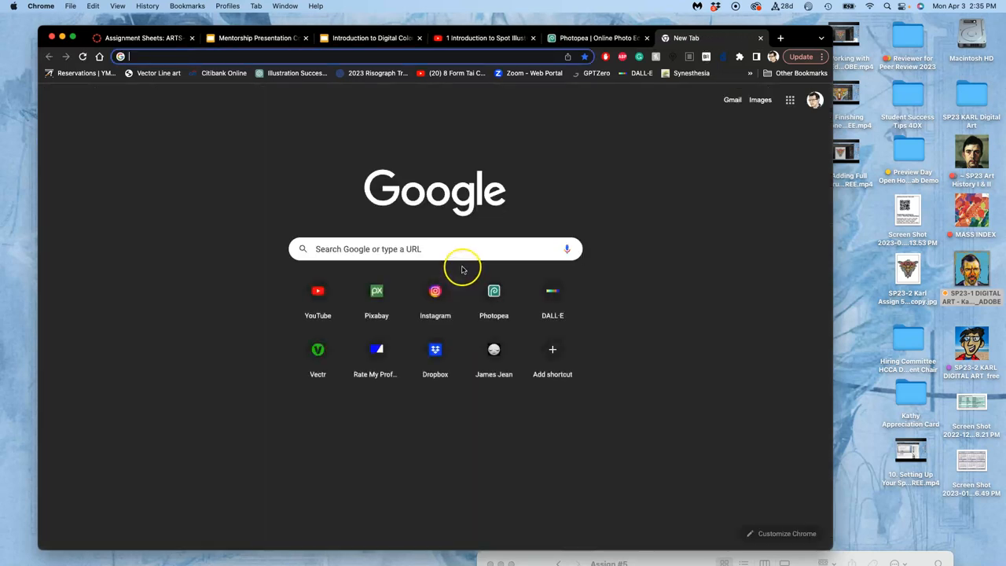
{"action": "left_click", "coordinate": [594, 37]}
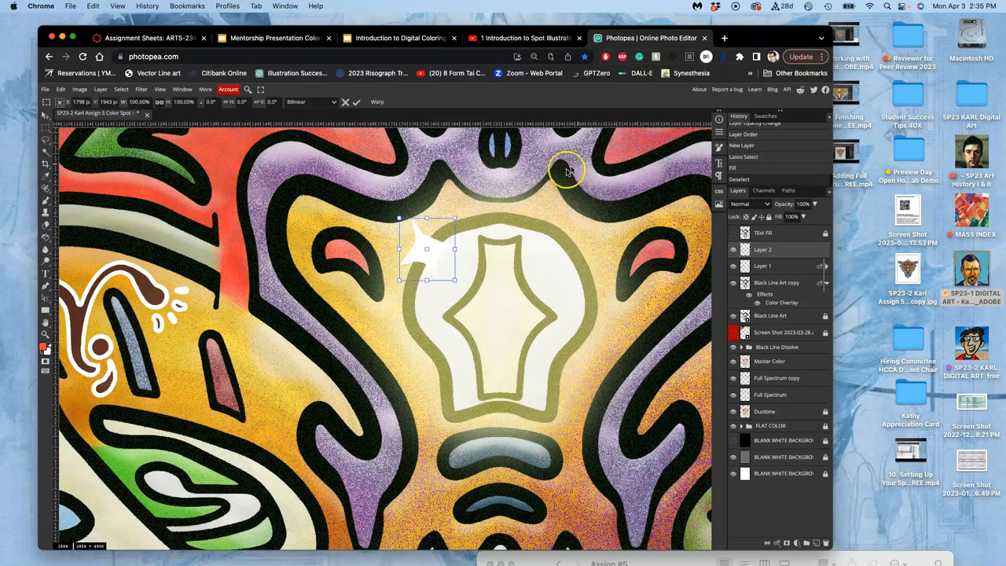
{"action": "mouse_move", "coordinate": [464, 214]}
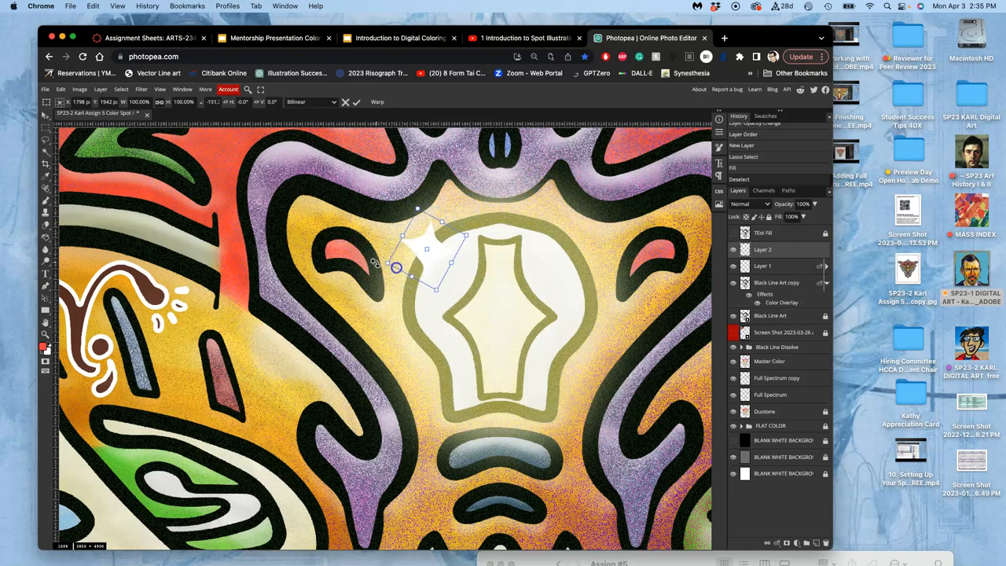
{"action": "right_click", "coordinate": [418, 248]}
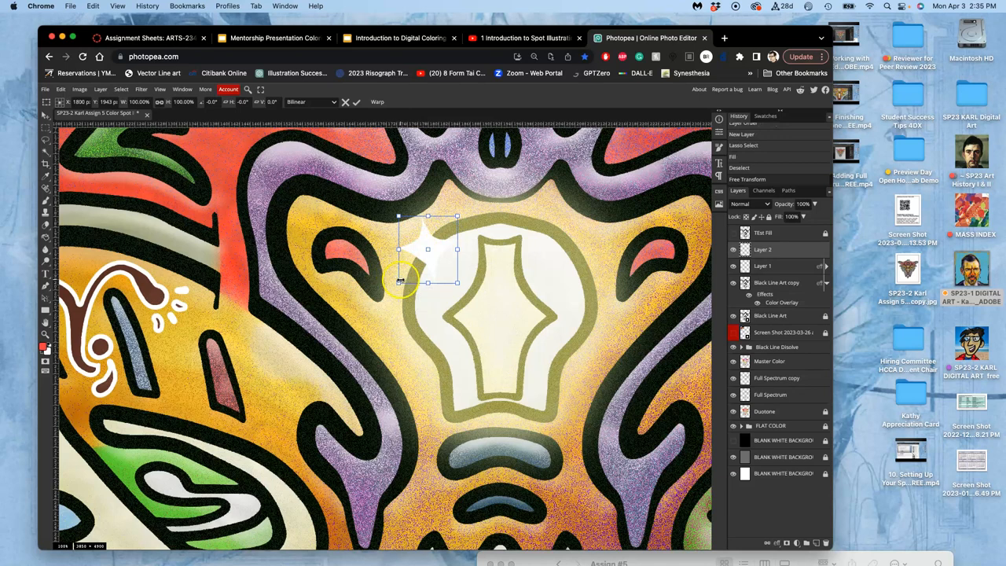
{"action": "left_click_drag", "start_coordinate": [396, 280], "coordinate": [402, 311]}
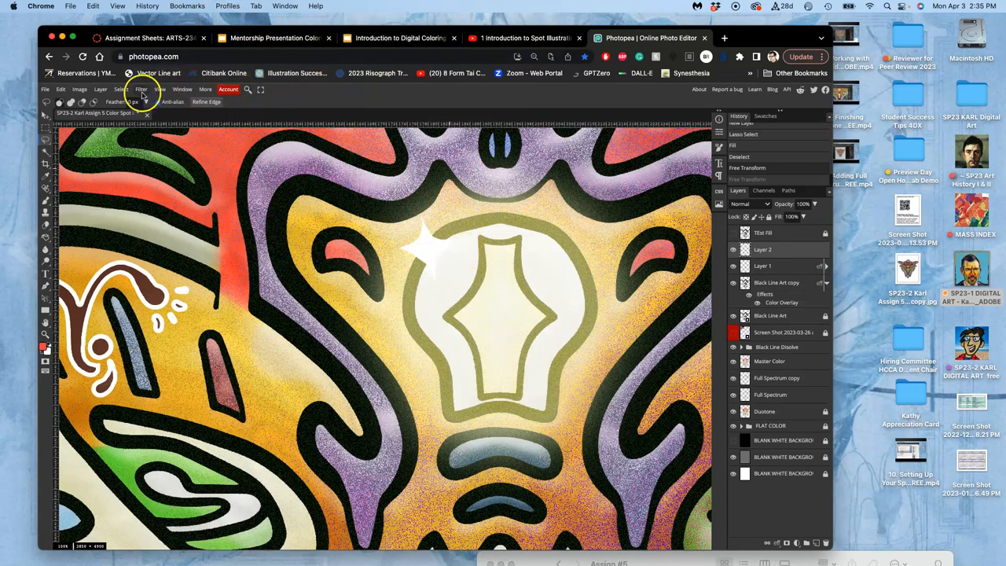
- Apply a slight Gaussian Blur to the sparkle, fine-tuning the radius before confirming
{"action": "left_click", "coordinate": [141, 88]}
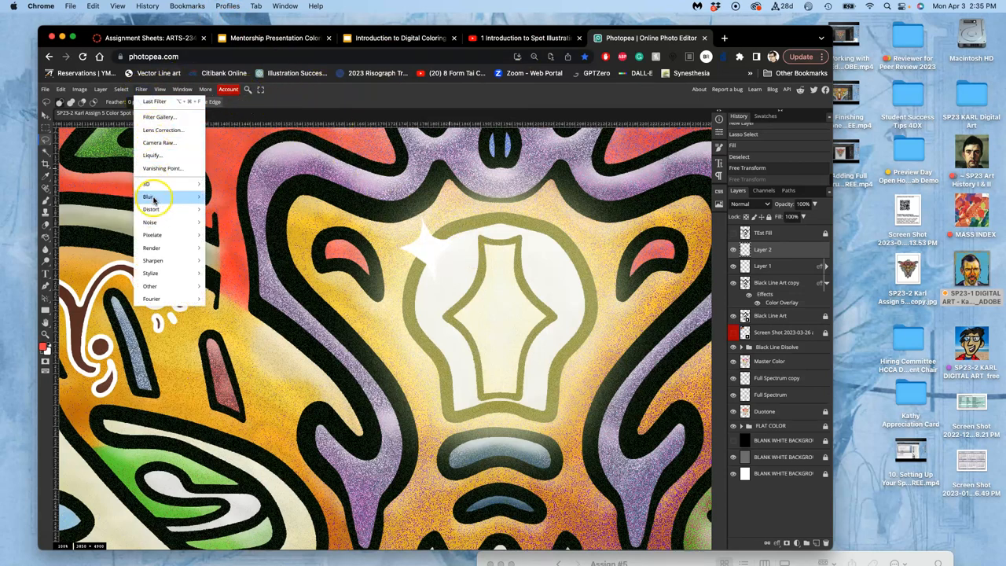
{"action": "left_click", "coordinate": [229, 243]}
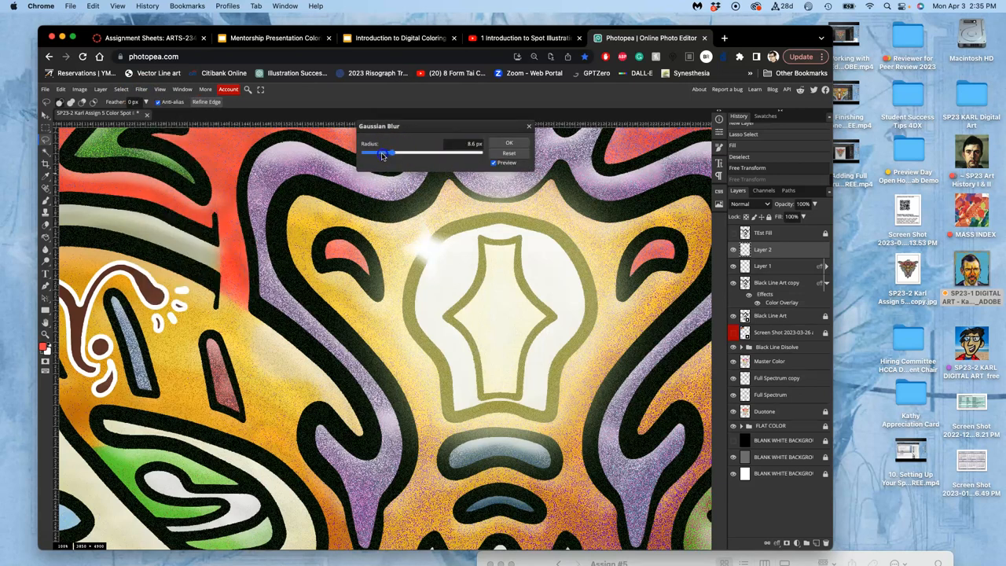
{"action": "left_click_drag", "start_coordinate": [383, 153], "coordinate": [396, 153]}
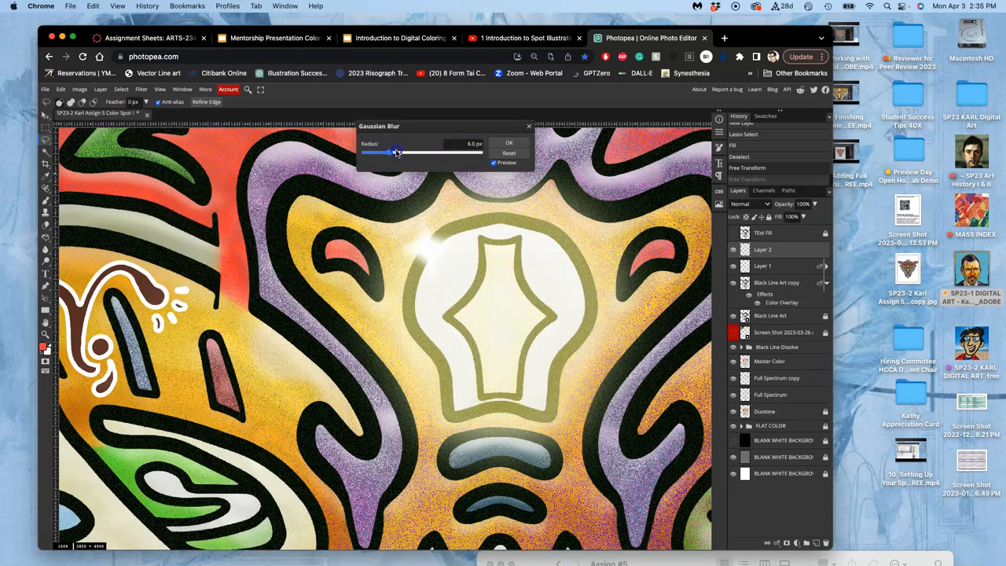
{"action": "left_click_drag", "start_coordinate": [396, 153], "coordinate": [402, 152]}
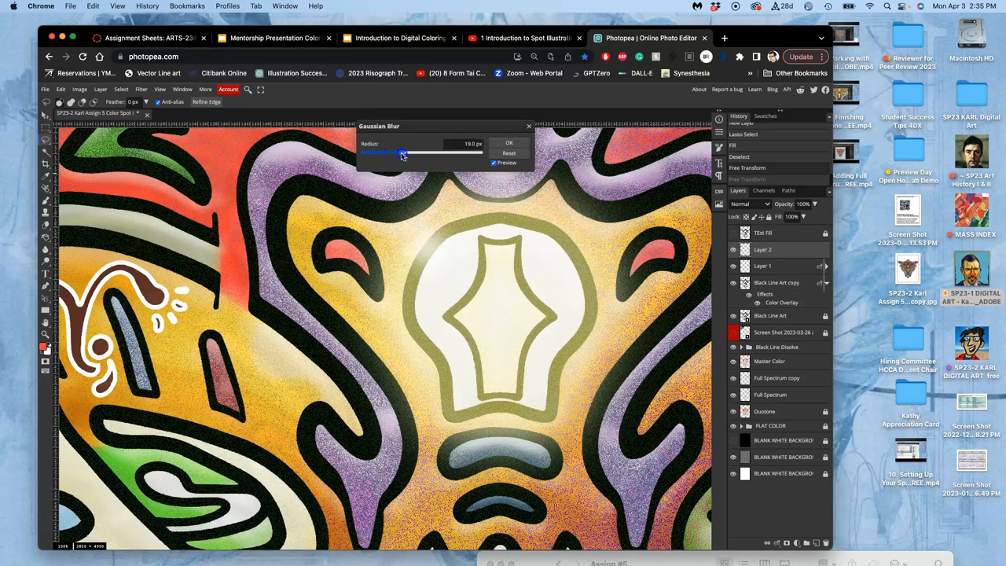
{"action": "left_click_drag", "start_coordinate": [402, 154], "coordinate": [384, 154]}
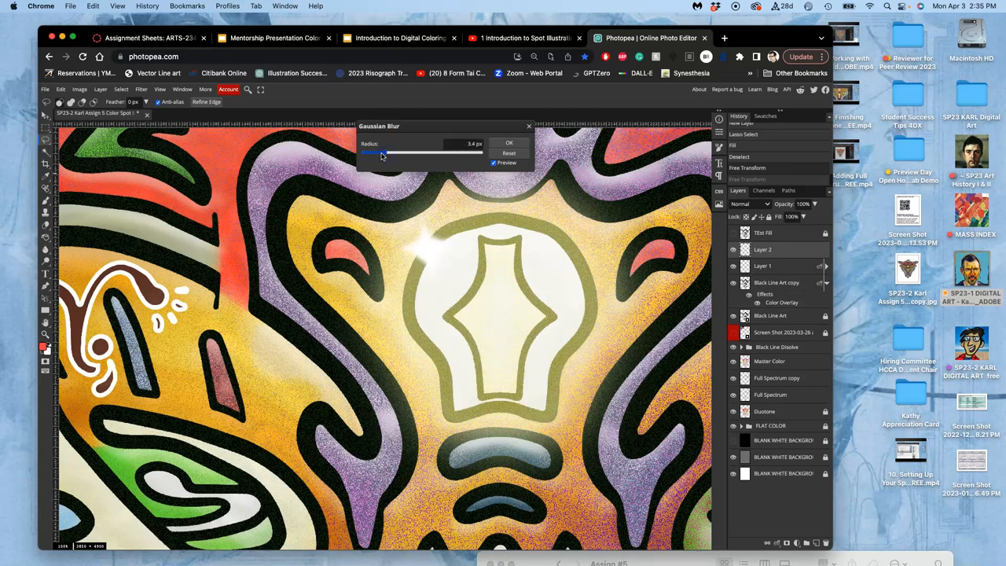
{"action": "left_click_drag", "start_coordinate": [385, 154], "coordinate": [374, 154]}
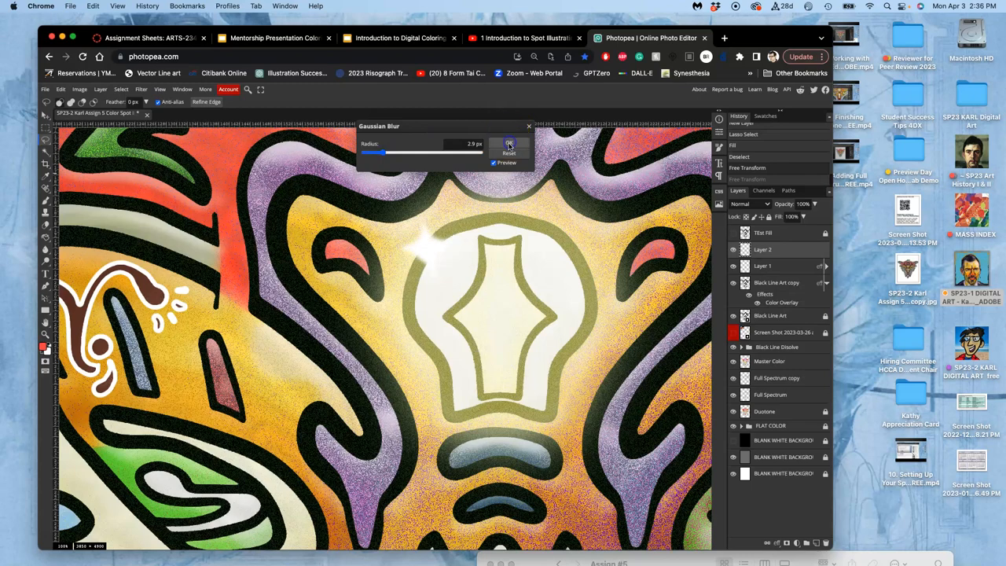
{"action": "left_click", "coordinate": [510, 145]}
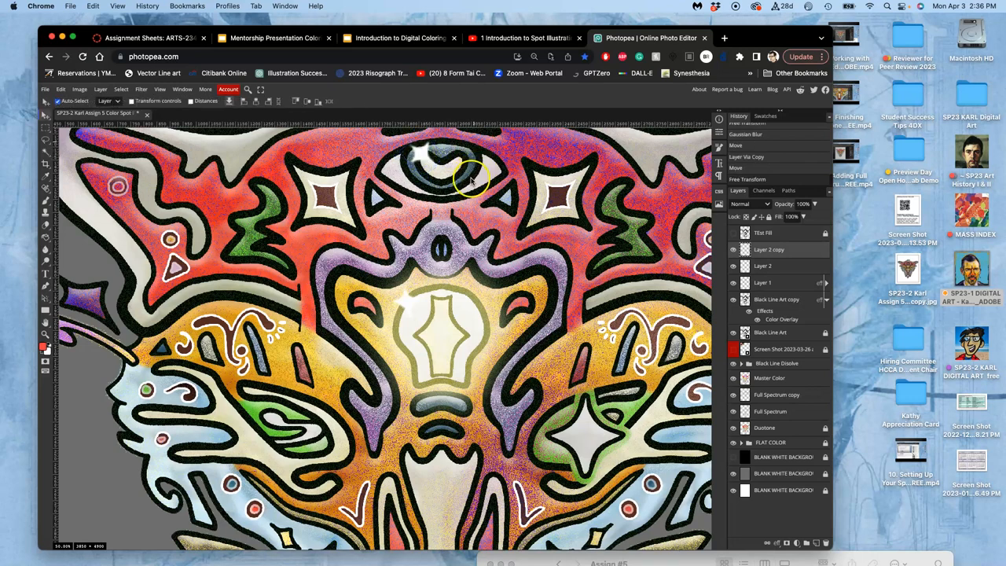
{"action": "mouse_move", "coordinate": [480, 280]}
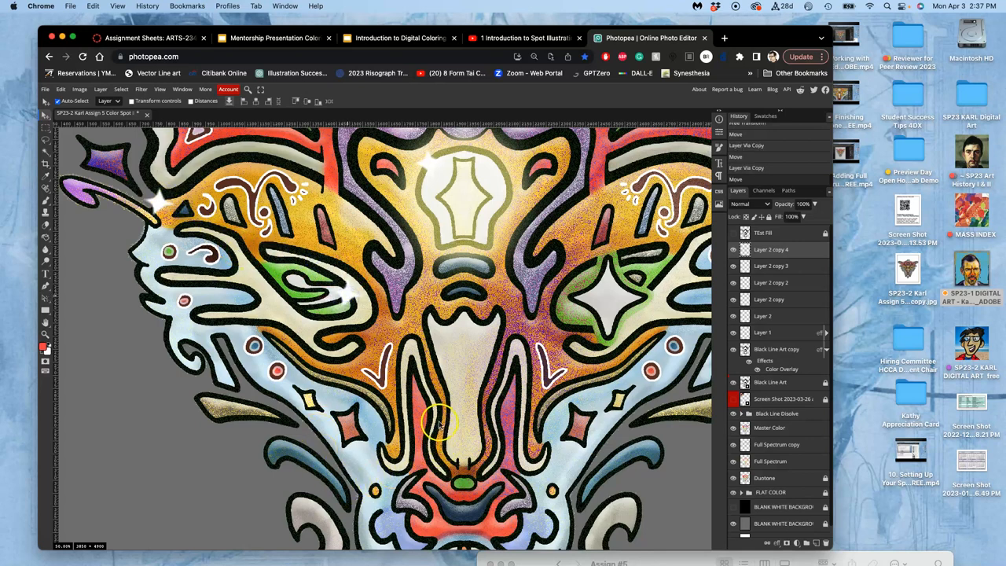
{"action": "mouse_move", "coordinate": [452, 353]}
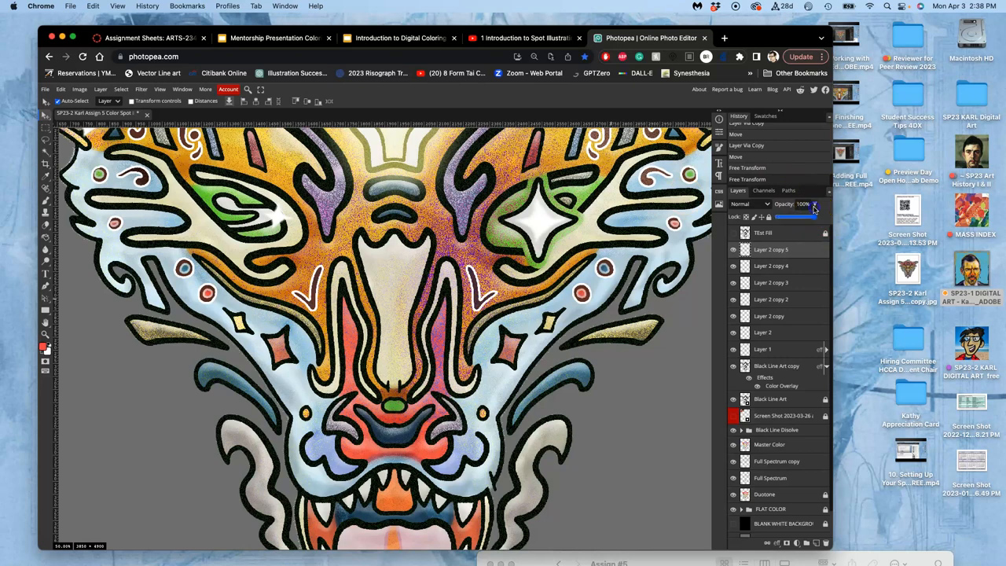
- Lower the copied layer's opacity and set its blend mode to Screen
{"action": "left_click_drag", "start_coordinate": [817, 217], "coordinate": [798, 217]}
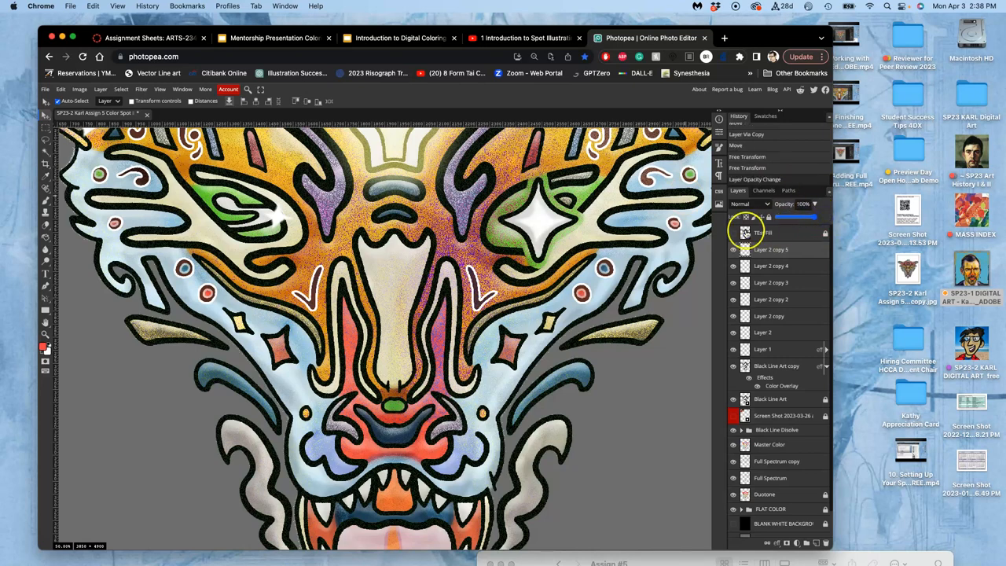
{"action": "left_click", "coordinate": [744, 204]}
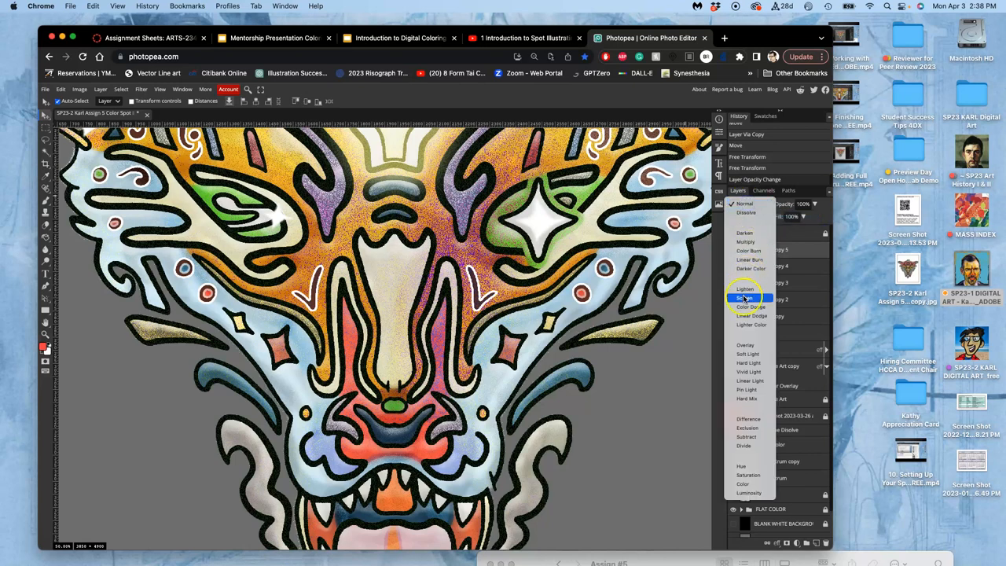
{"action": "left_click", "coordinate": [745, 297]}
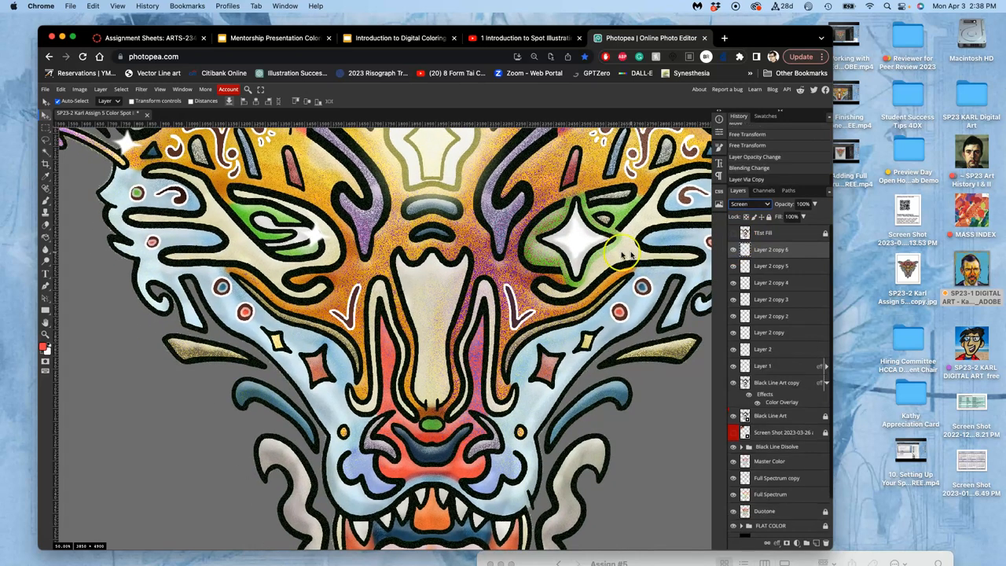
{"action": "left_click", "coordinate": [141, 88]}
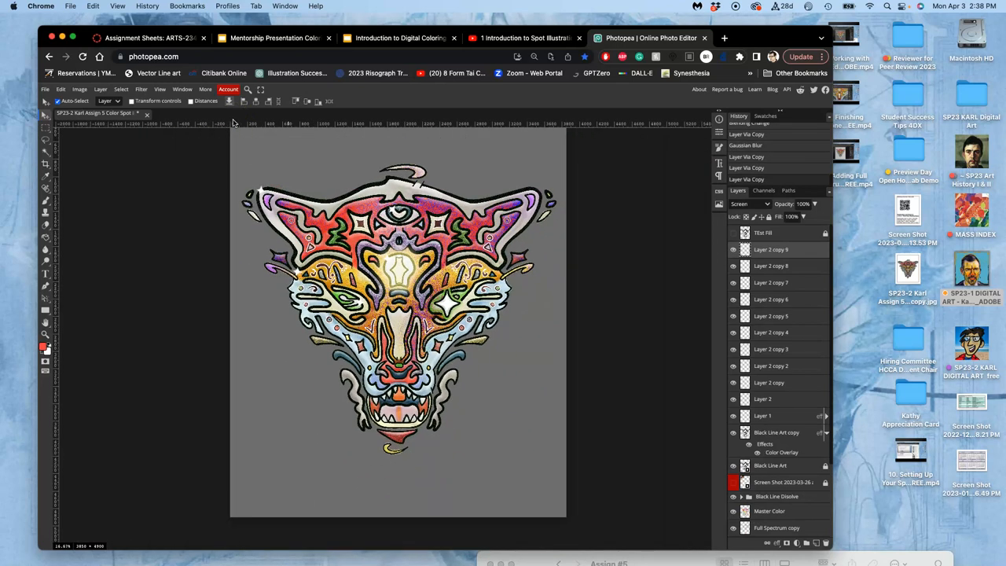
{"action": "mouse_move", "coordinate": [511, 306]}
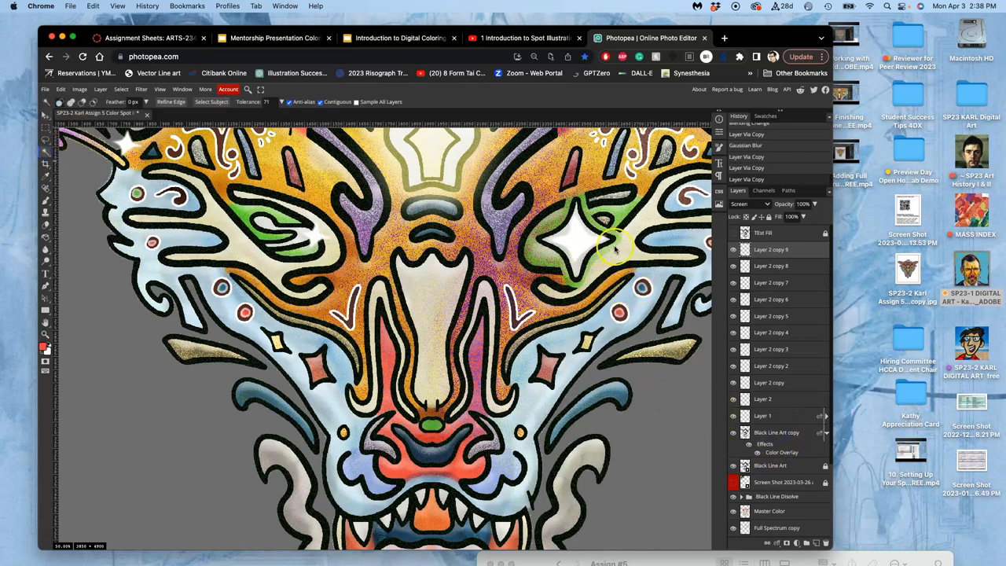
- Magic-wand a flat-coloured fox area, then switch to the Black Line Art layer
{"action": "left_click", "coordinate": [615, 248]}
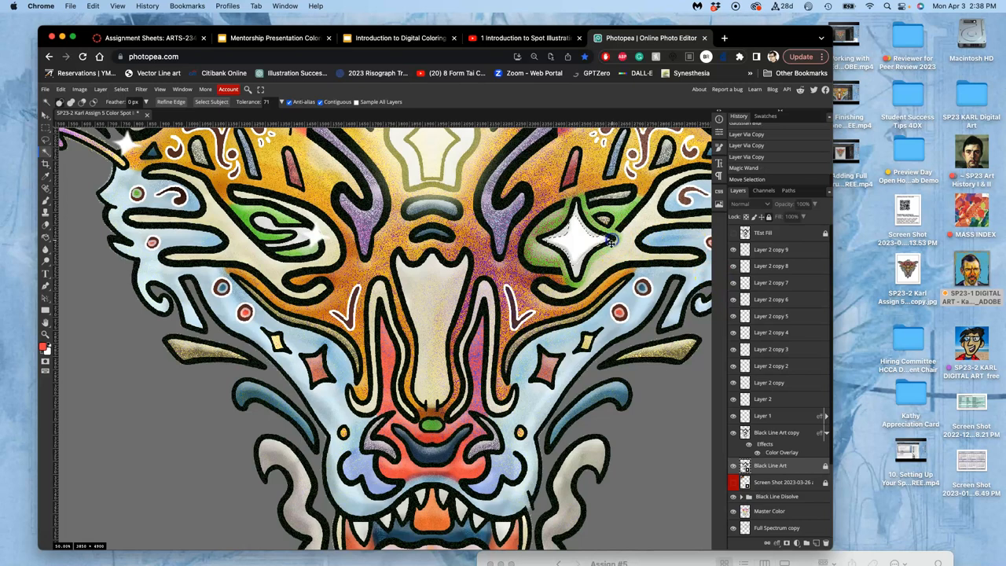
{"action": "mouse_move", "coordinate": [580, 277]}
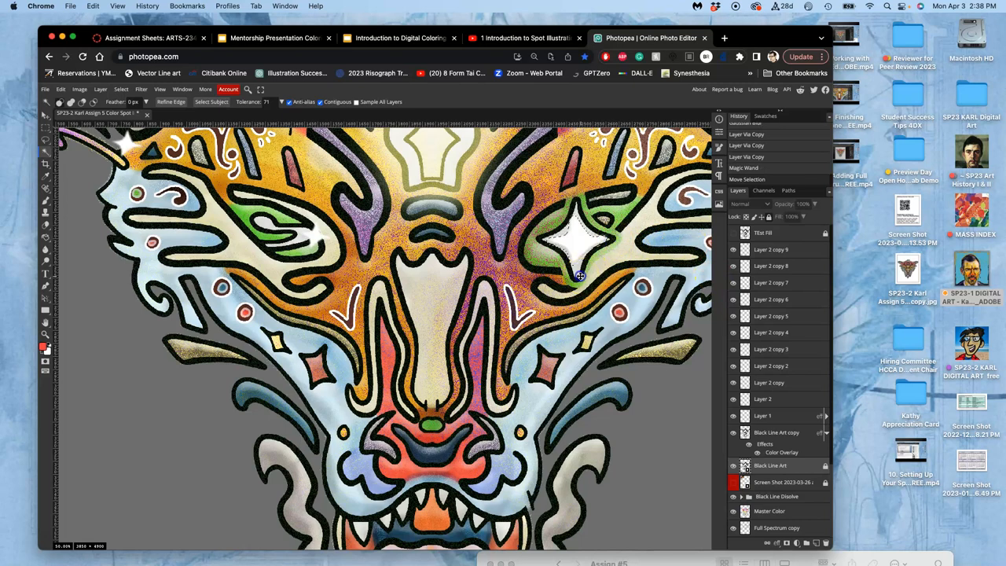
{"action": "mouse_move", "coordinate": [721, 352]}
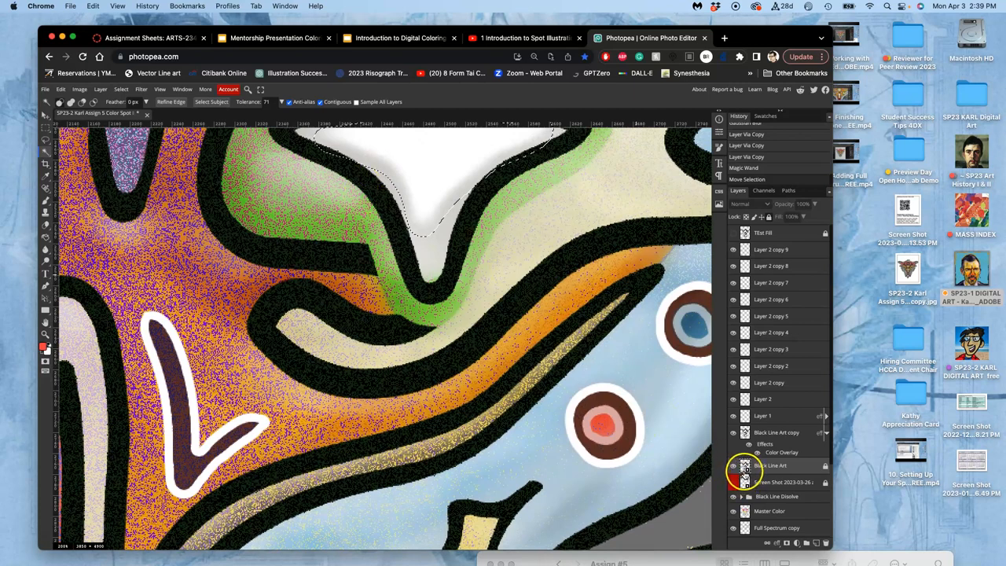
{"action": "left_click", "coordinate": [776, 432]}
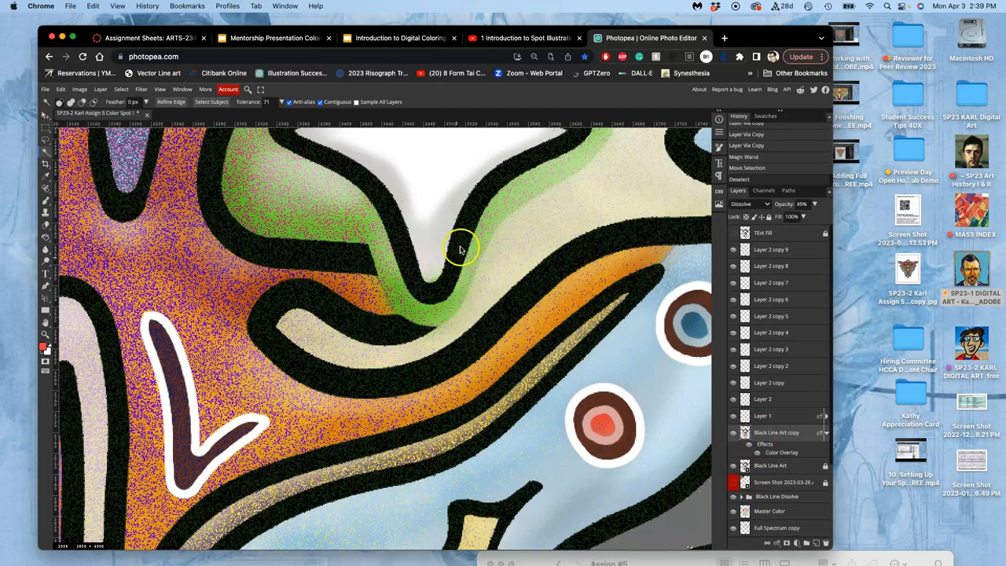
{"action": "mouse_move", "coordinate": [463, 227]}
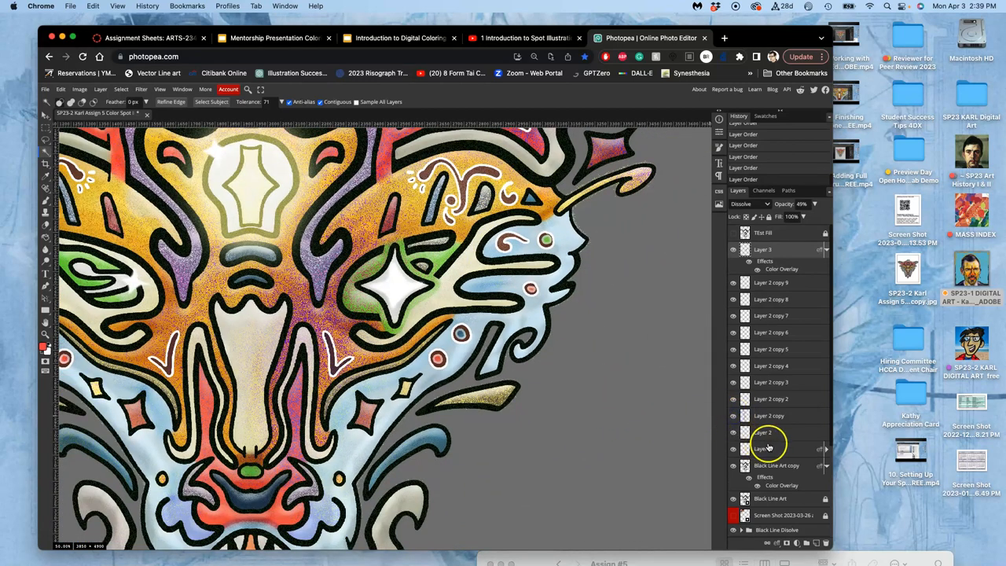
- Merge a duplicated glow layer down into the one below it
{"action": "left_click", "coordinate": [762, 448]}
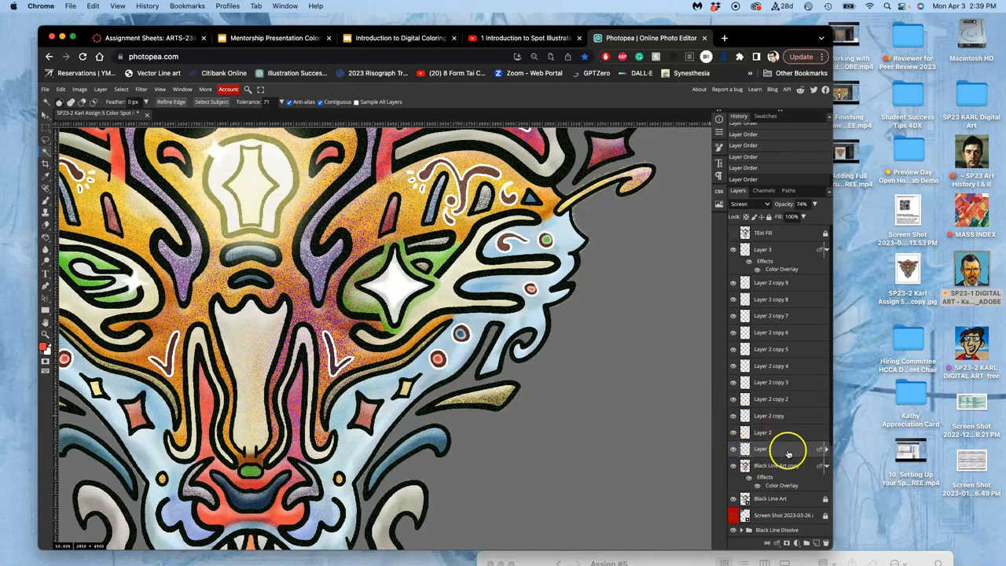
{"action": "right_click", "coordinate": [789, 452]}
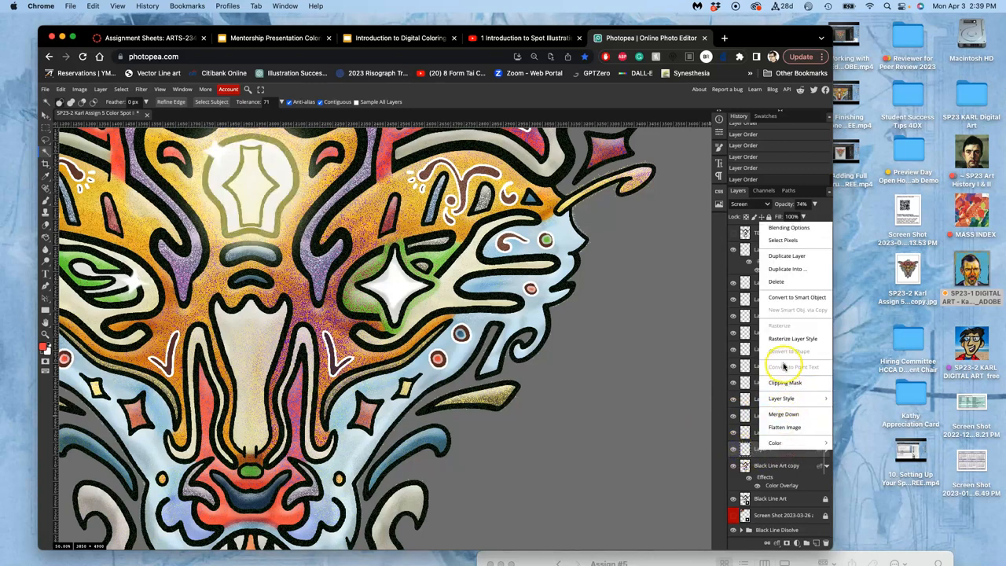
{"action": "mouse_move", "coordinate": [792, 339]}
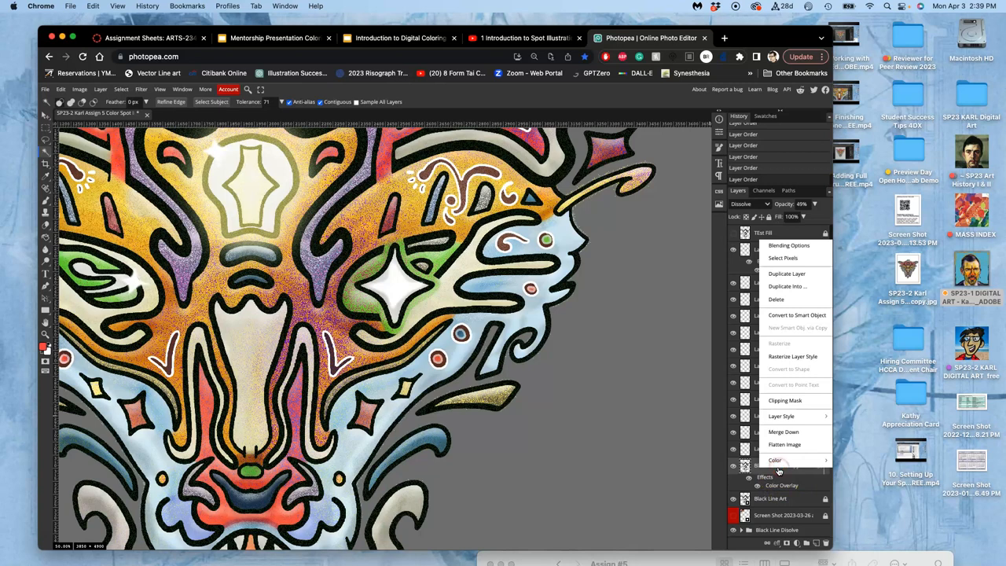
{"action": "mouse_move", "coordinate": [780, 415]}
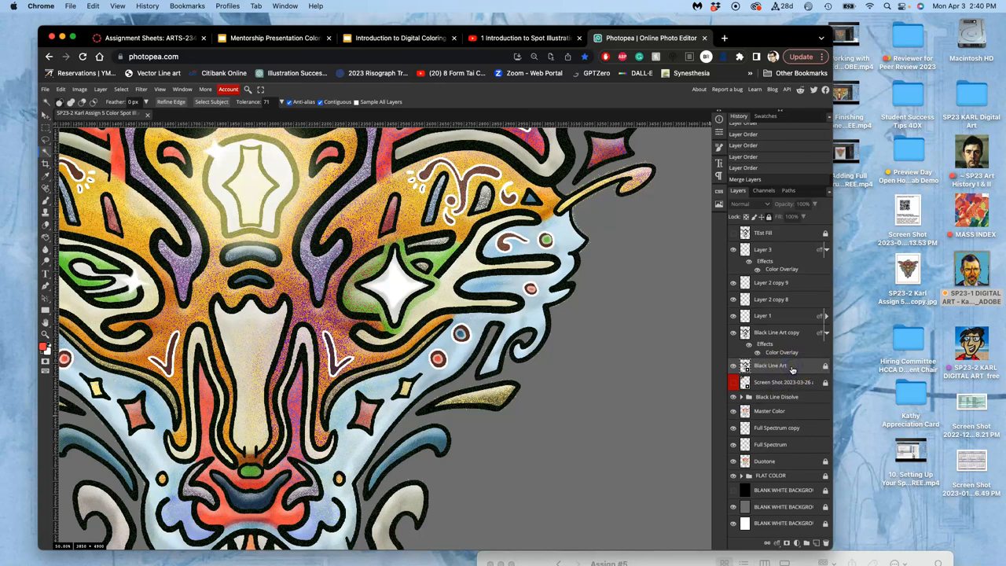
{"action": "mouse_move", "coordinate": [87, 180]}
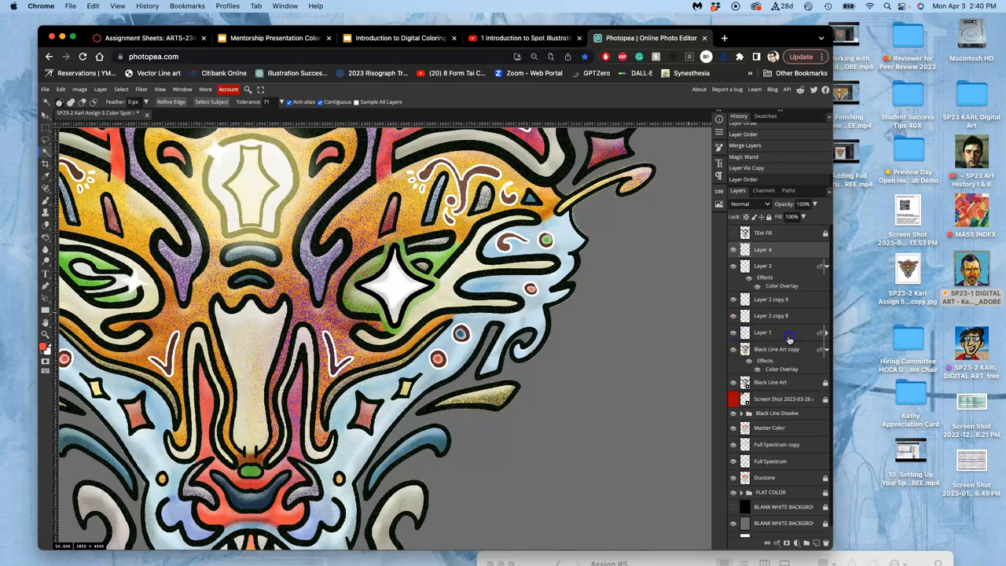
- Tag the copied fox layers with label colours from their context menus
{"action": "right_click", "coordinate": [762, 332]}
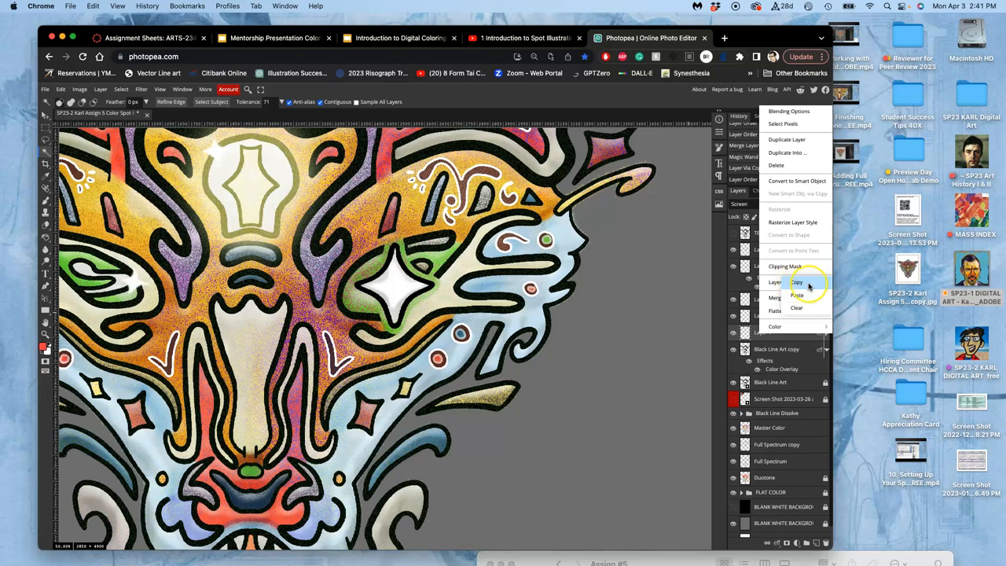
{"action": "left_click", "coordinate": [795, 281]}
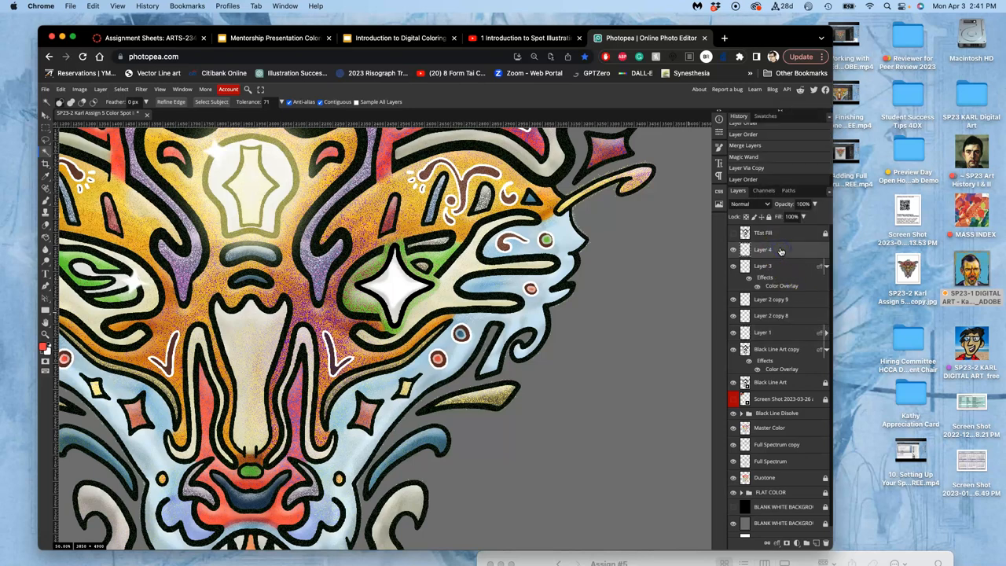
{"action": "right_click", "coordinate": [762, 232]}
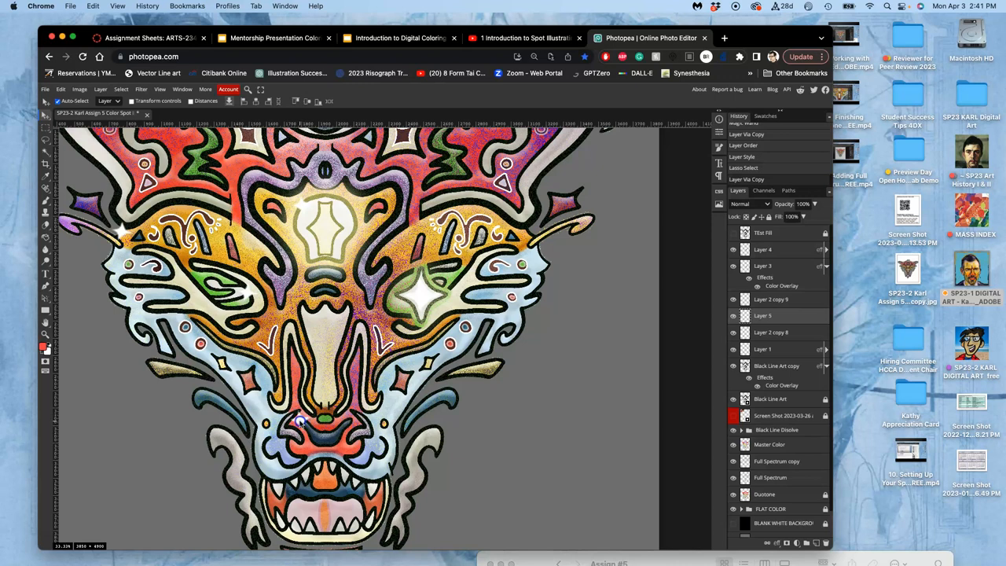
{"action": "mouse_move", "coordinate": [317, 415]}
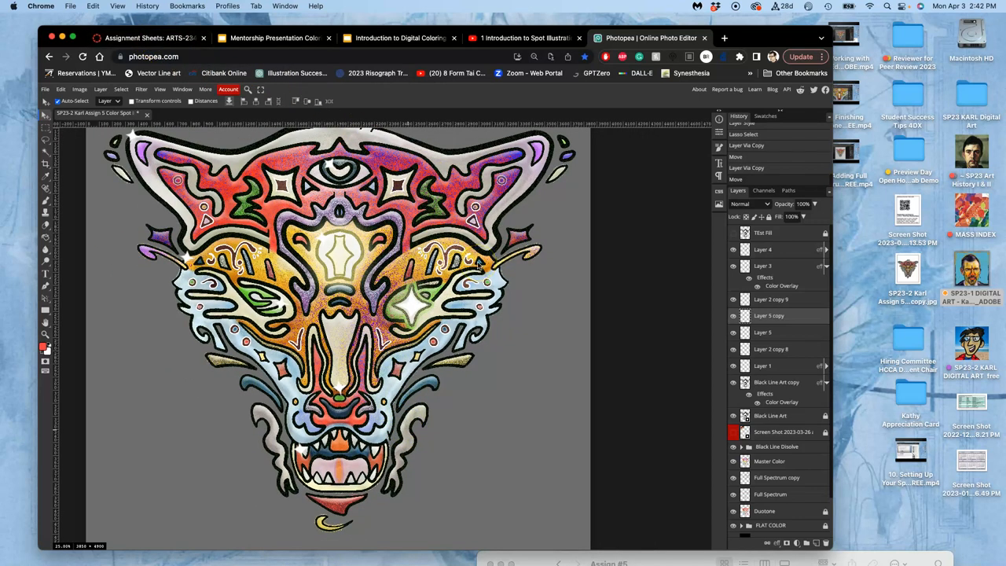
{"action": "mouse_move", "coordinate": [515, 281]}
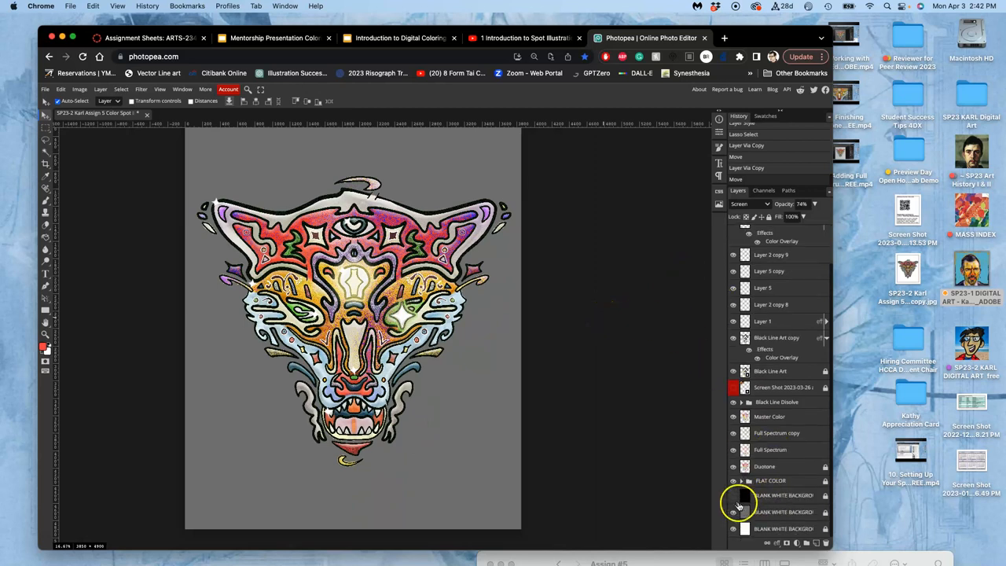
- Hide the BLANK WHITE BACKDROP layer and merge the chosen fox layers via Layer > Merge Layers
{"action": "left_click", "coordinate": [732, 495]}
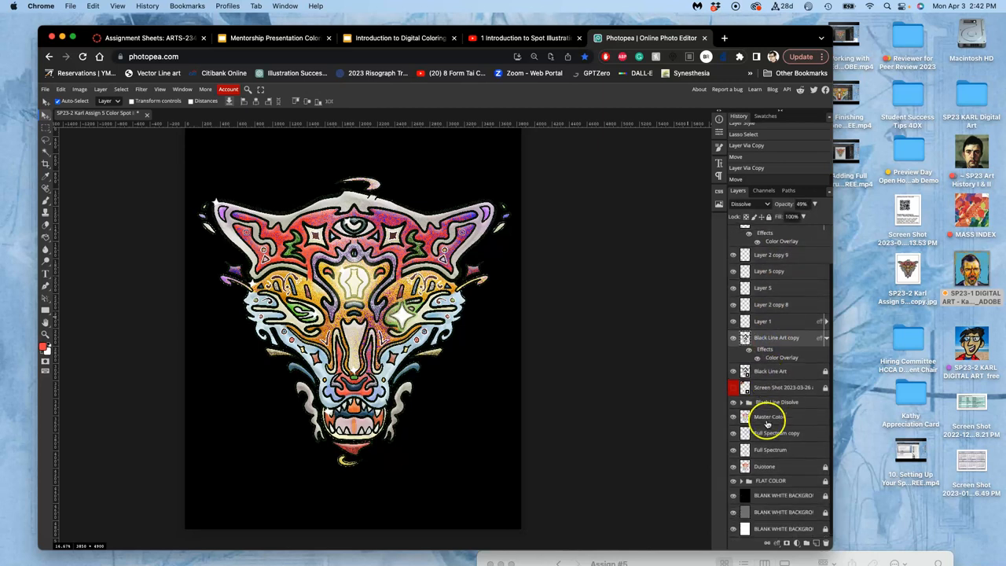
{"action": "left_click", "coordinate": [770, 481]}
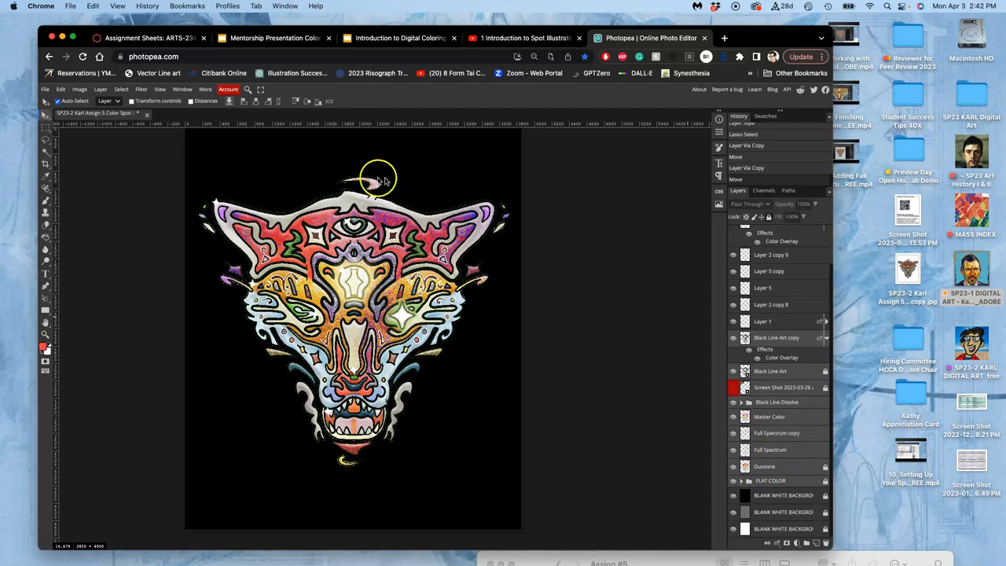
{"action": "left_click", "coordinate": [101, 88]}
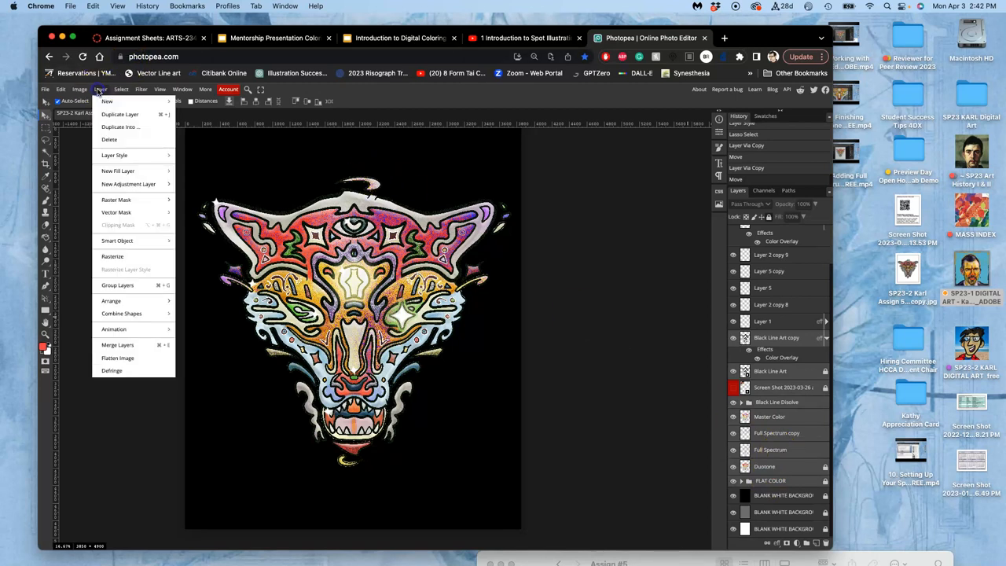
{"action": "mouse_move", "coordinate": [117, 346]}
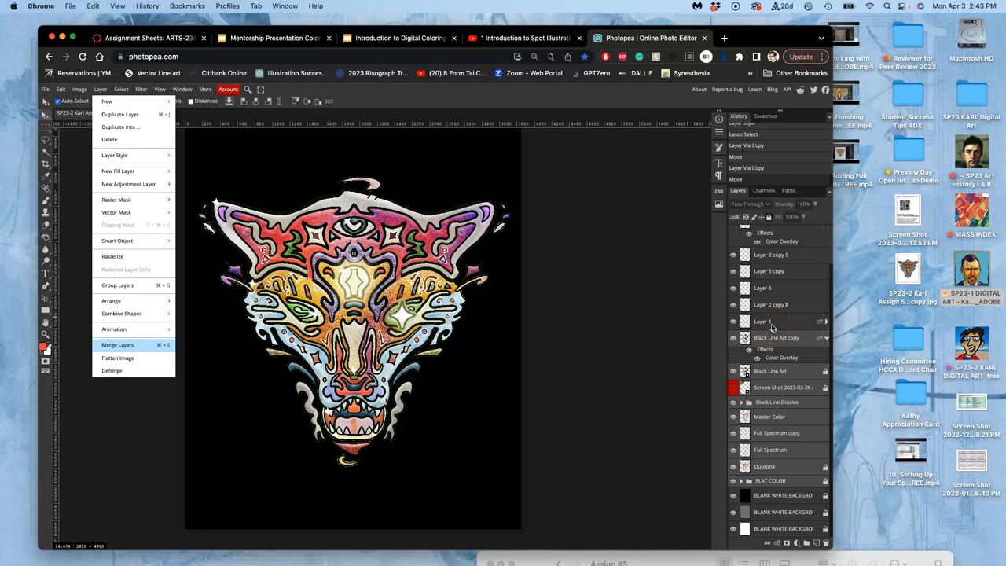
{"action": "left_click", "coordinate": [116, 345]}
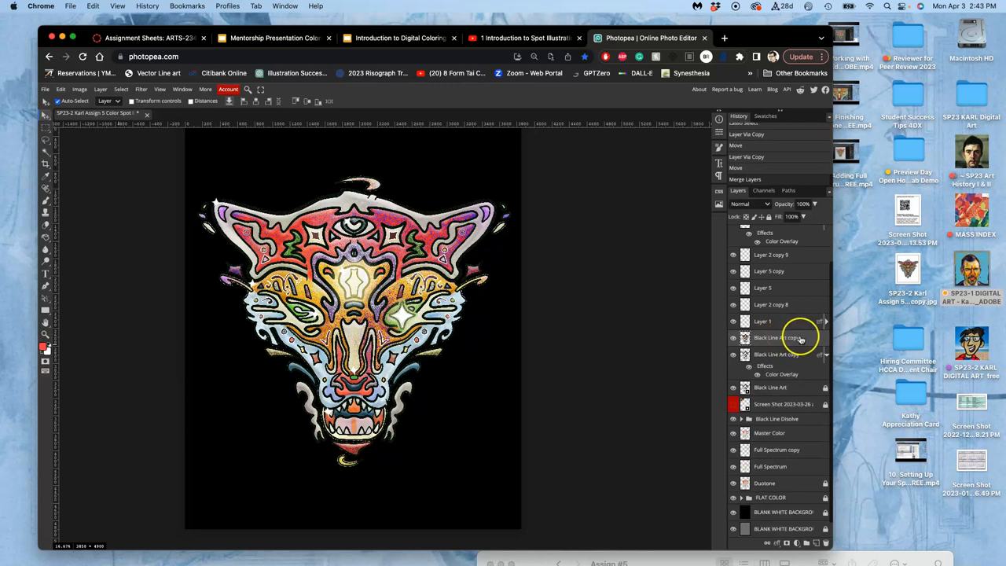
- Add a Stroke layer style to the line art copy and set its colour to white
{"action": "double_click", "coordinate": [776, 337]}
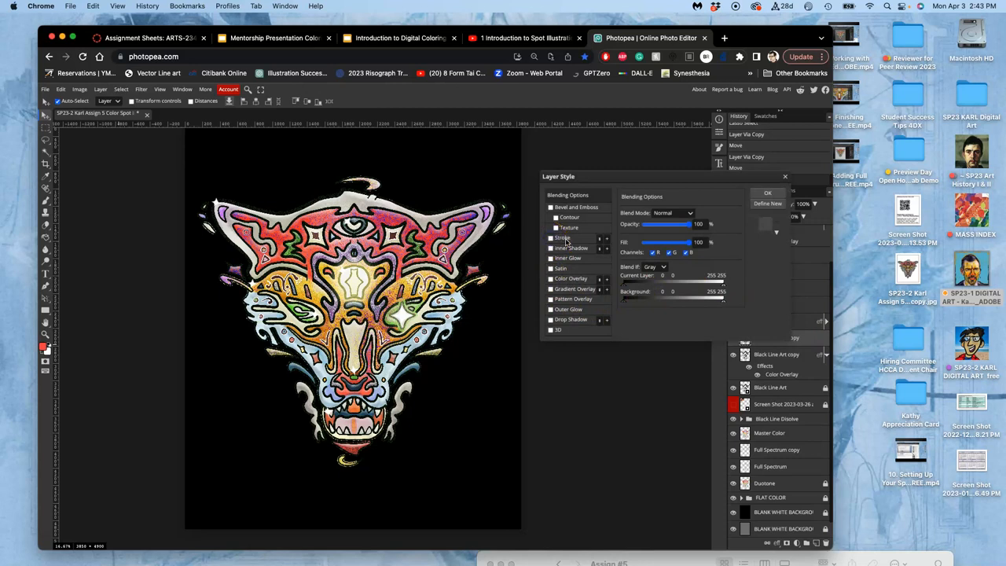
{"action": "left_click", "coordinate": [563, 238]}
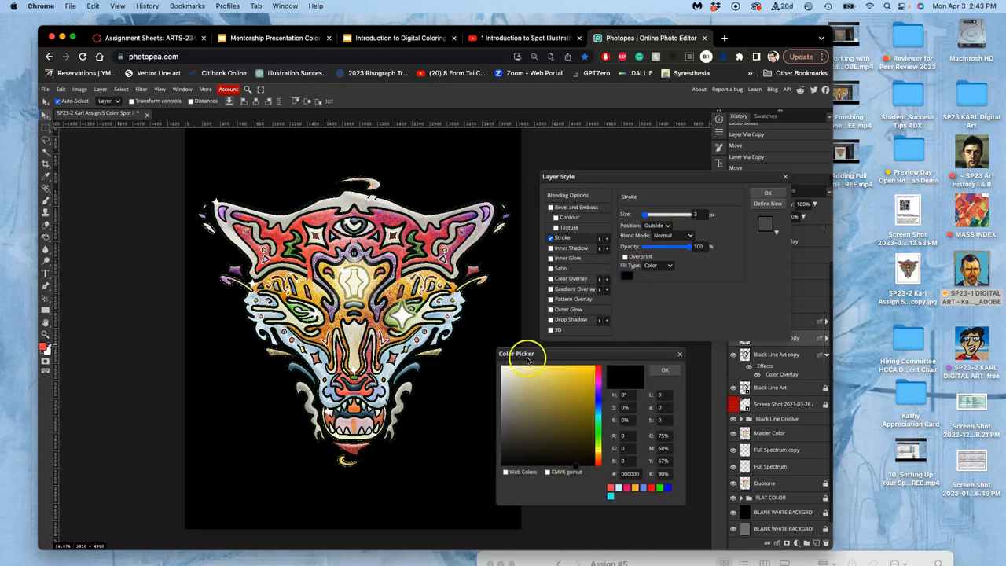
{"action": "left_click", "coordinate": [525, 361]}
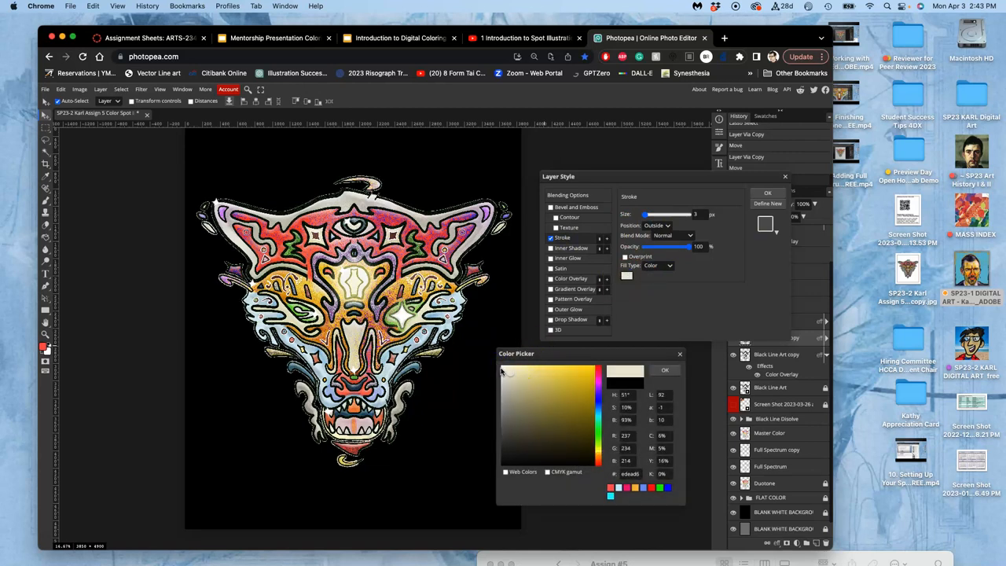
{"action": "left_click", "coordinate": [498, 363]}
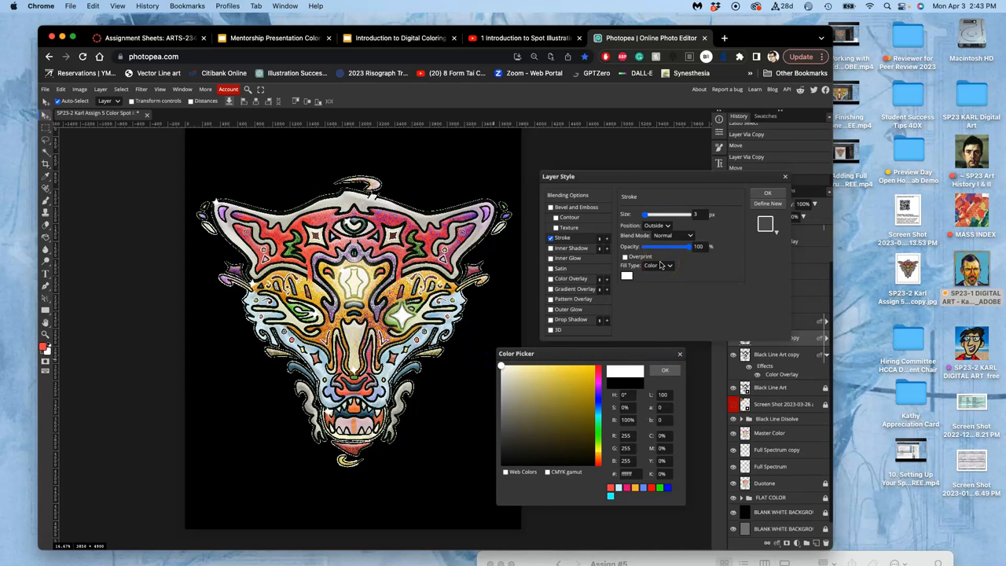
{"action": "left_click", "coordinate": [664, 370]}
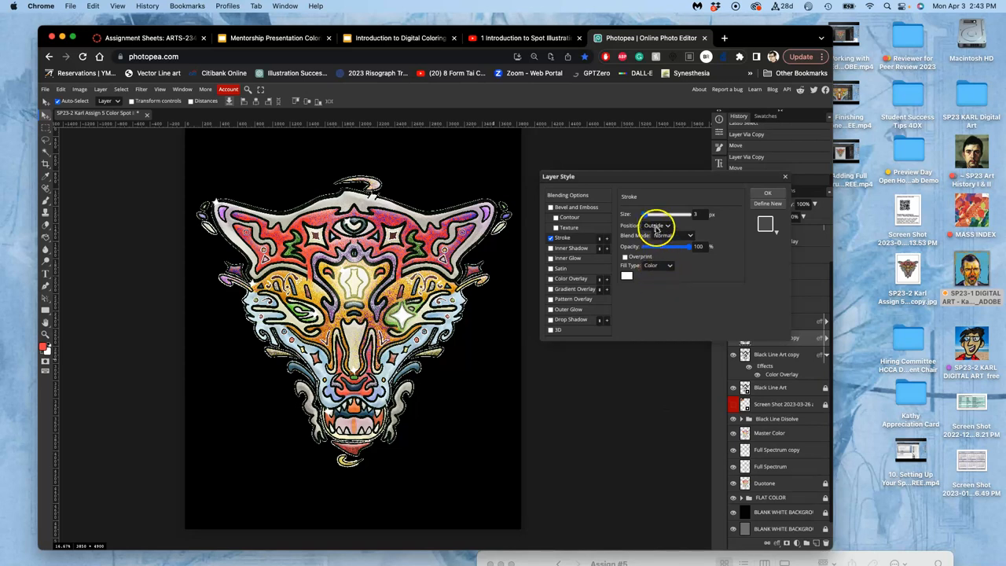
- Set the stroke to Normal blend outside the fox and drag its size up to a thick outline
{"action": "left_click", "coordinate": [651, 214]}
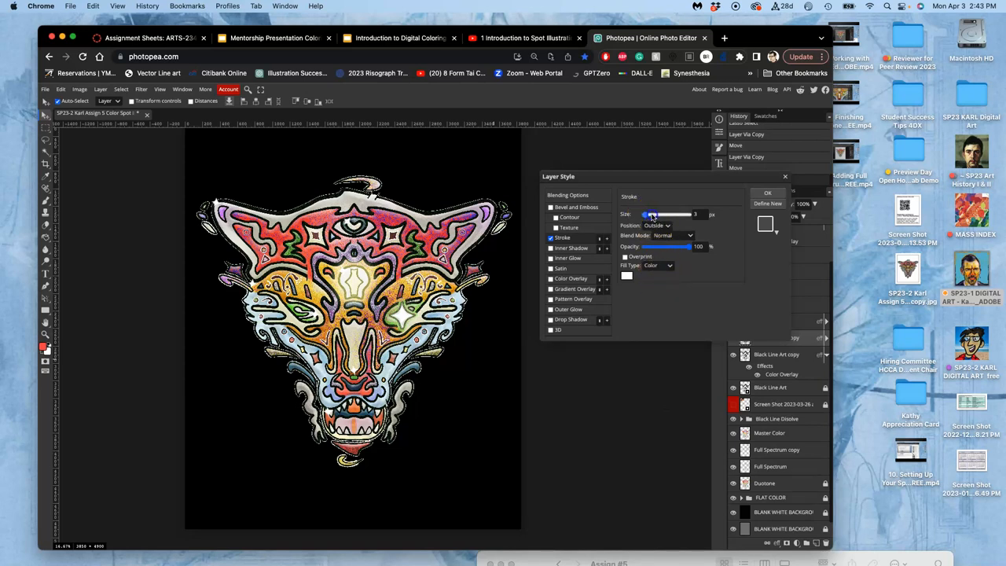
{"action": "left_click_drag", "start_coordinate": [648, 214], "coordinate": [668, 214]}
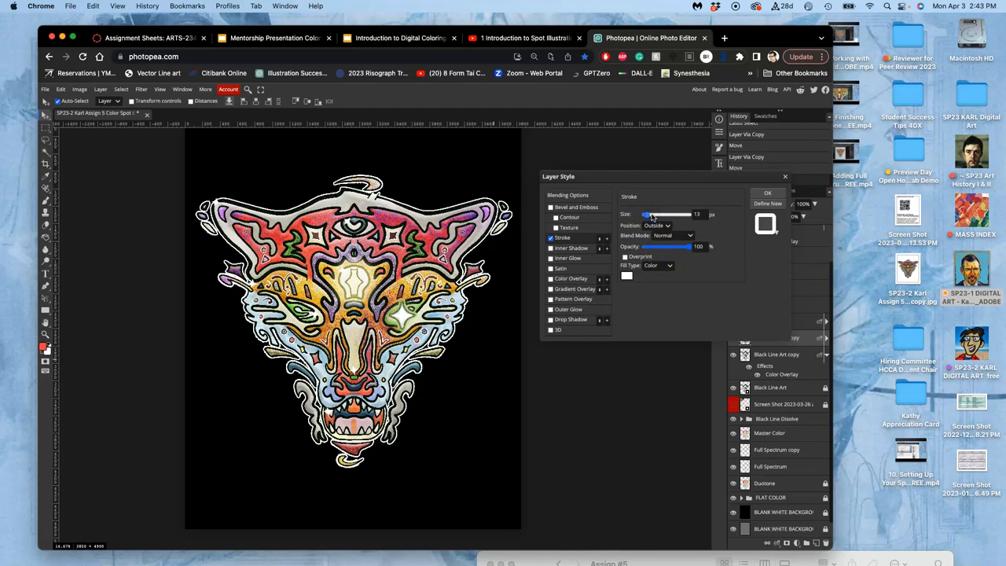
{"action": "left_click_drag", "start_coordinate": [647, 213], "coordinate": [675, 214]}
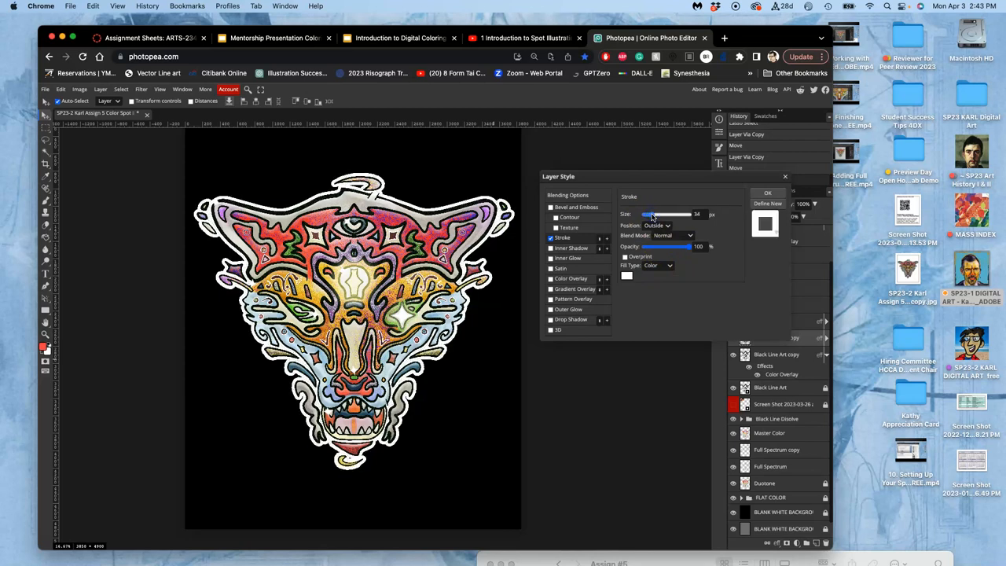
{"action": "left_click_drag", "start_coordinate": [651, 214], "coordinate": [647, 214]}
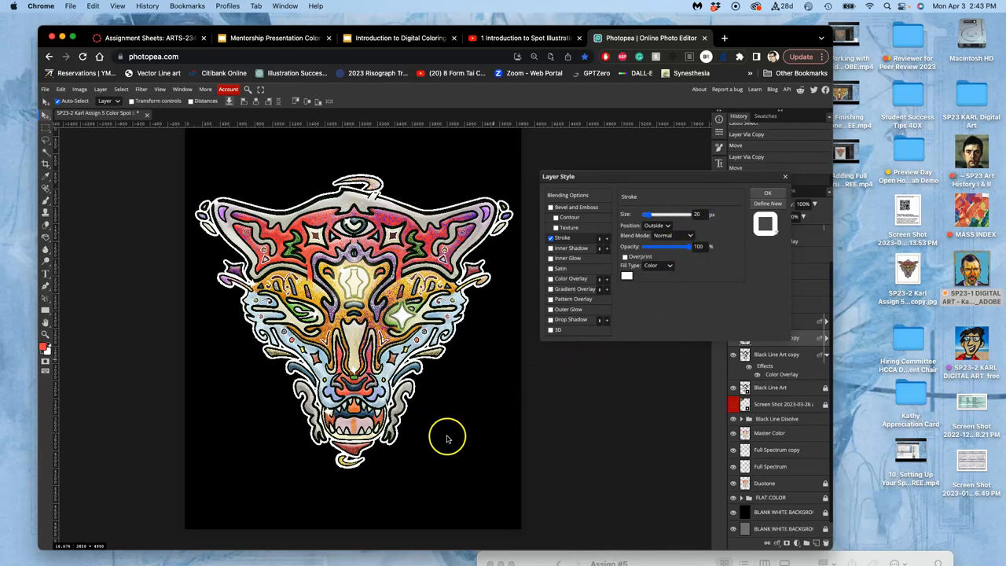
{"action": "mouse_move", "coordinate": [426, 450]}
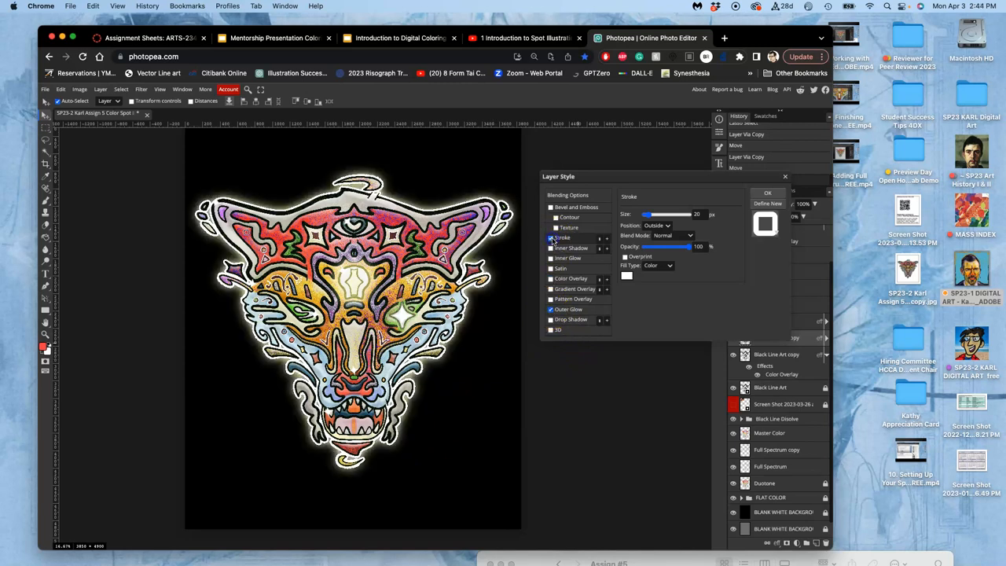
- Enable Outer Glow on the fox layer with a pale cream glow colour
{"action": "left_click", "coordinate": [568, 308]}
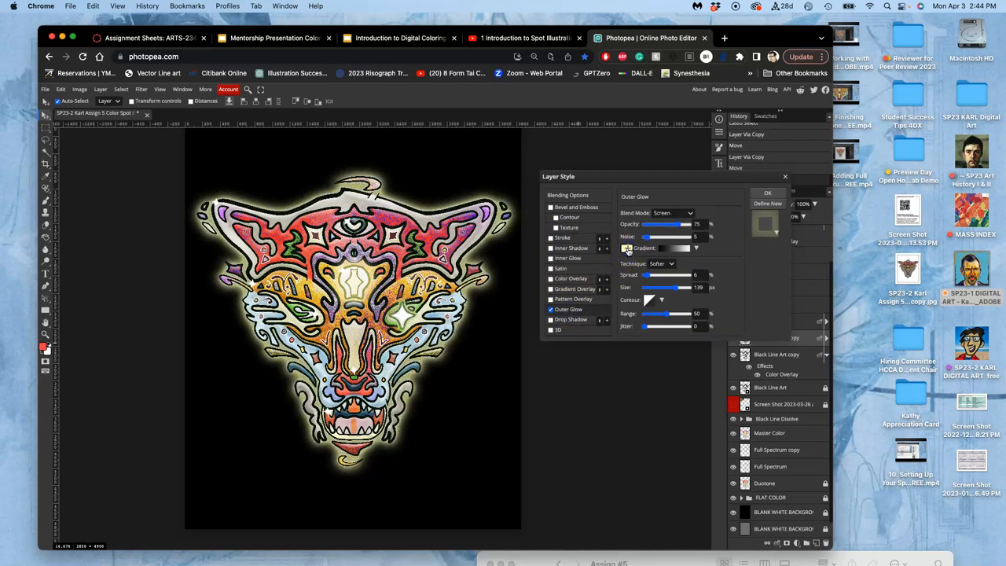
{"action": "left_click", "coordinate": [665, 248]}
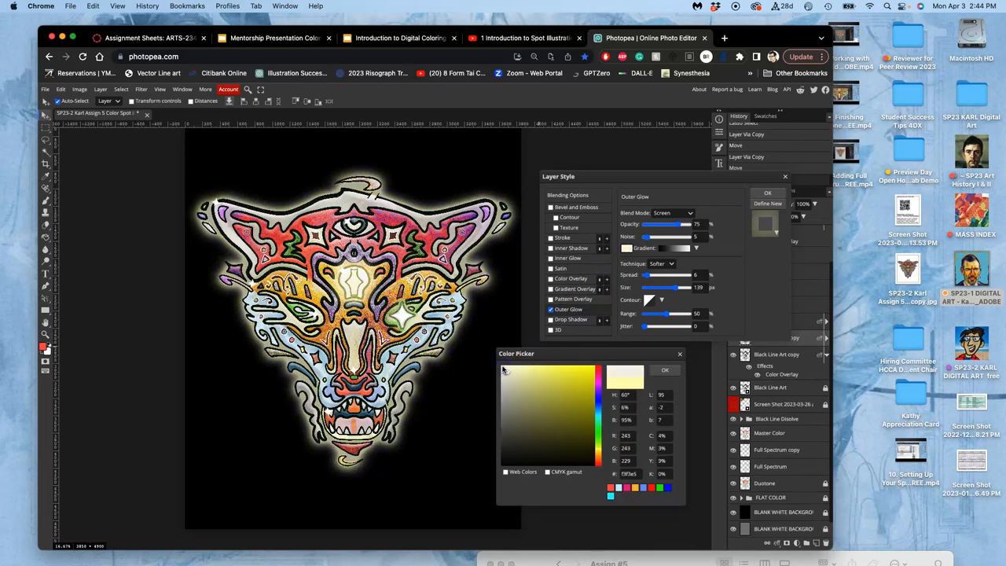
{"action": "left_click", "coordinate": [505, 371]}
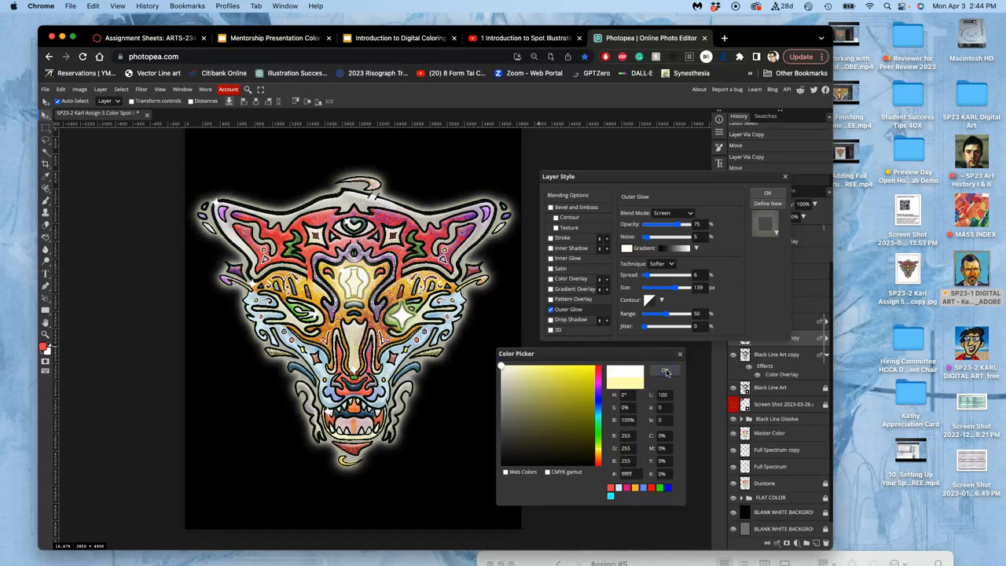
{"action": "left_click", "coordinate": [666, 371]}
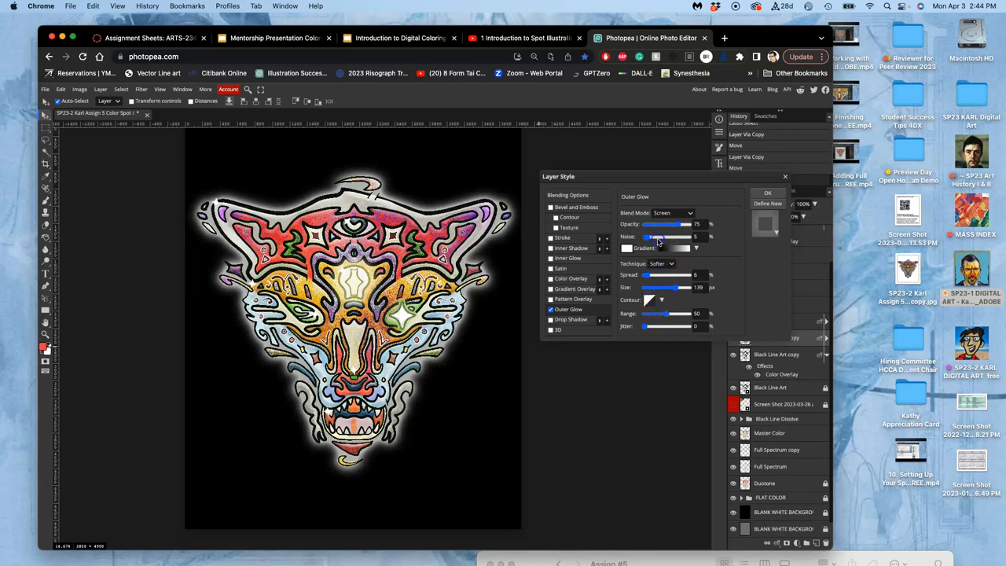
- Adjust the outer glow's opacity and fine-tune its size to a soft spread
{"action": "left_click_drag", "start_coordinate": [650, 236], "coordinate": [666, 236]}
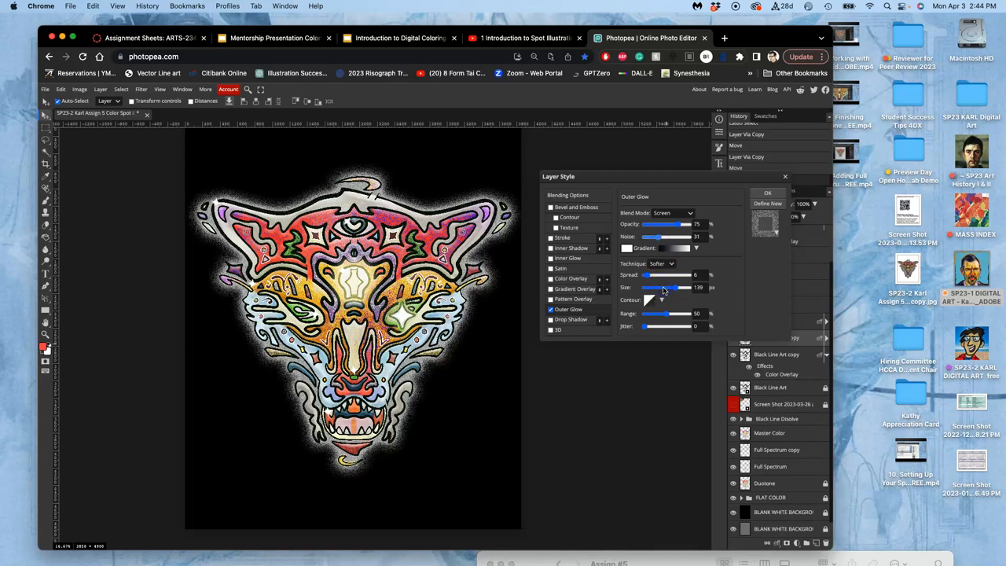
{"action": "left_click_drag", "start_coordinate": [672, 286], "coordinate": [658, 286]}
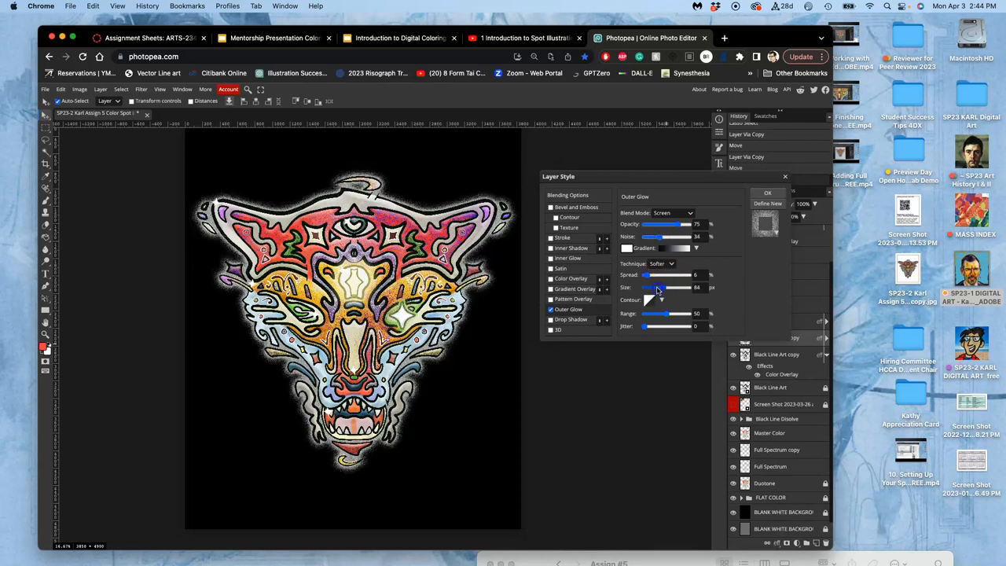
{"action": "left_click_drag", "start_coordinate": [675, 286], "coordinate": [654, 286]}
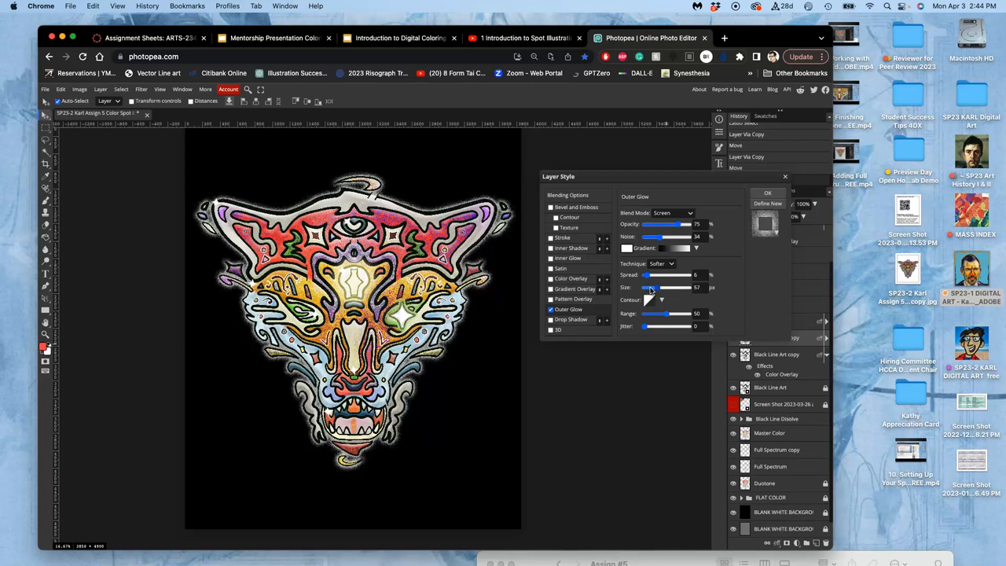
{"action": "left_click_drag", "start_coordinate": [663, 286], "coordinate": [688, 286]}
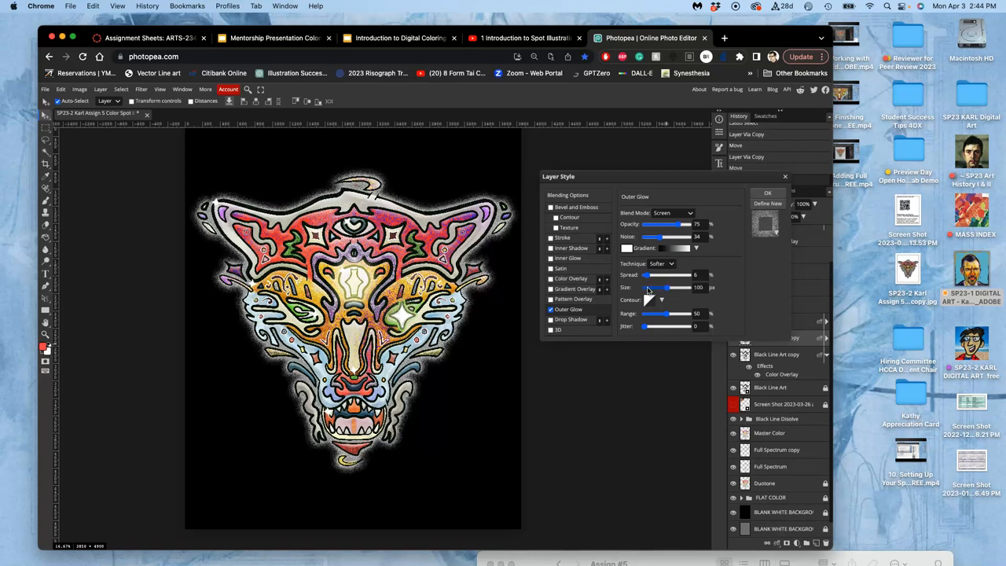
{"action": "left_click_drag", "start_coordinate": [679, 286], "coordinate": [652, 286]}
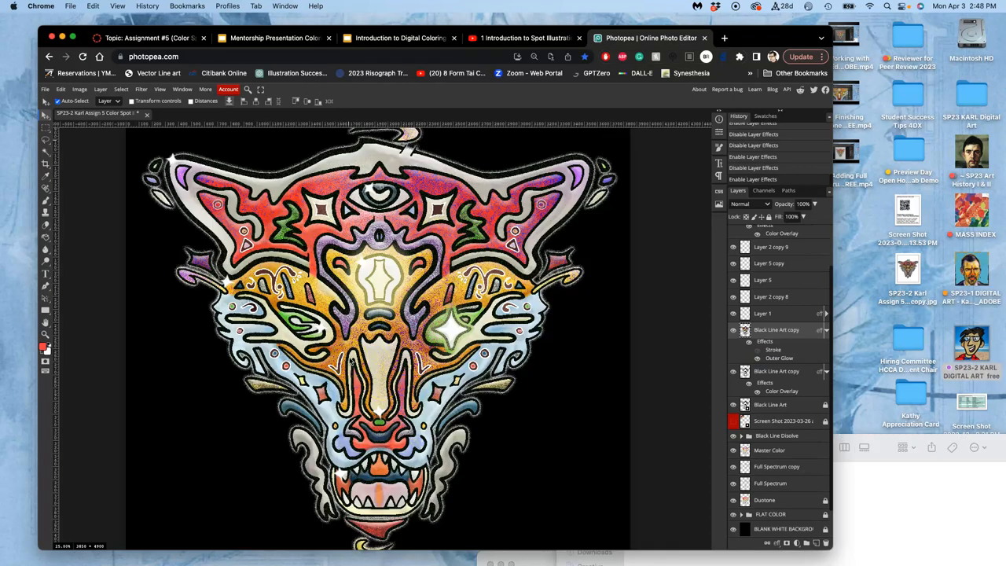
{"action": "mouse_move", "coordinate": [594, 318]}
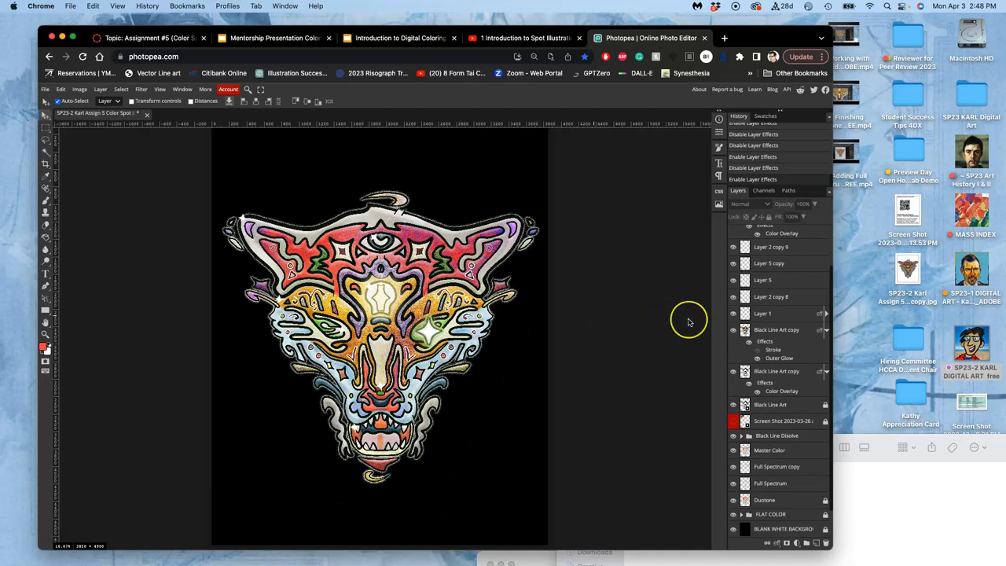
{"action": "mouse_move", "coordinate": [688, 321]}
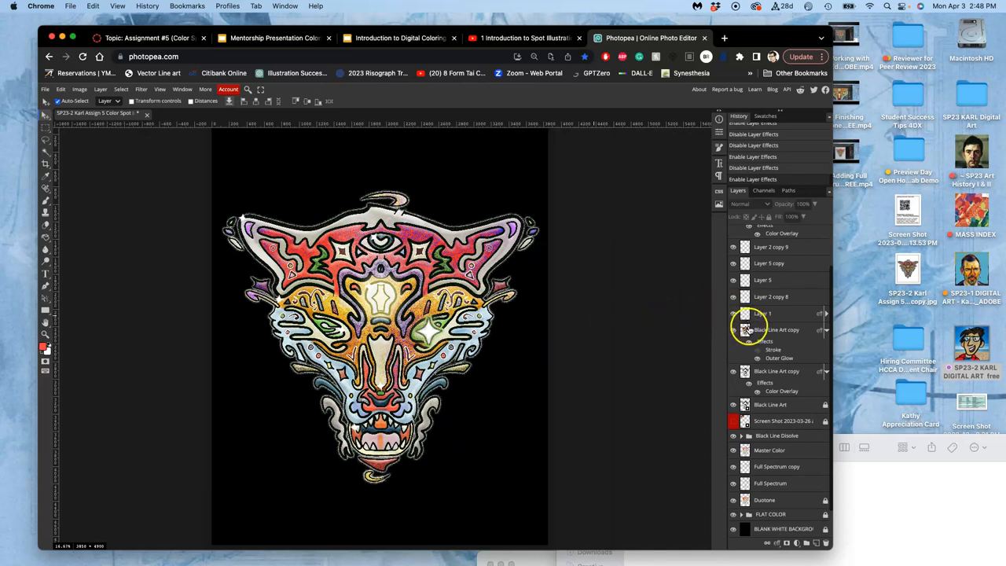
- Scroll the Layers panel to review the Stroke and Outer Glow effects on the layer
{"action": "scroll", "scroll_direction": "down", "scroll_amount": 3}
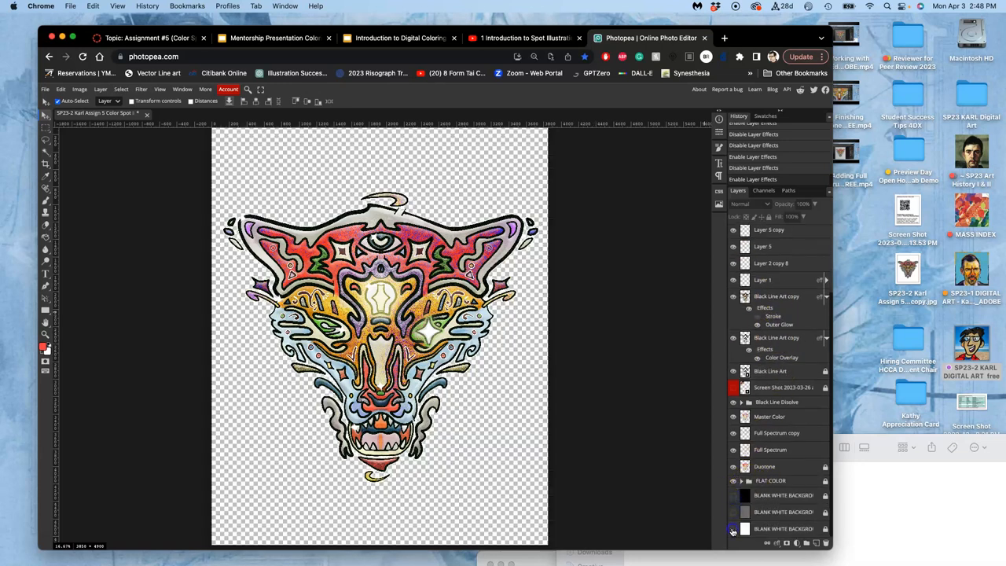
- Export the glowing fox as a transparent PNG via File > Export as > PNG and save it
{"action": "left_click", "coordinate": [44, 88]}
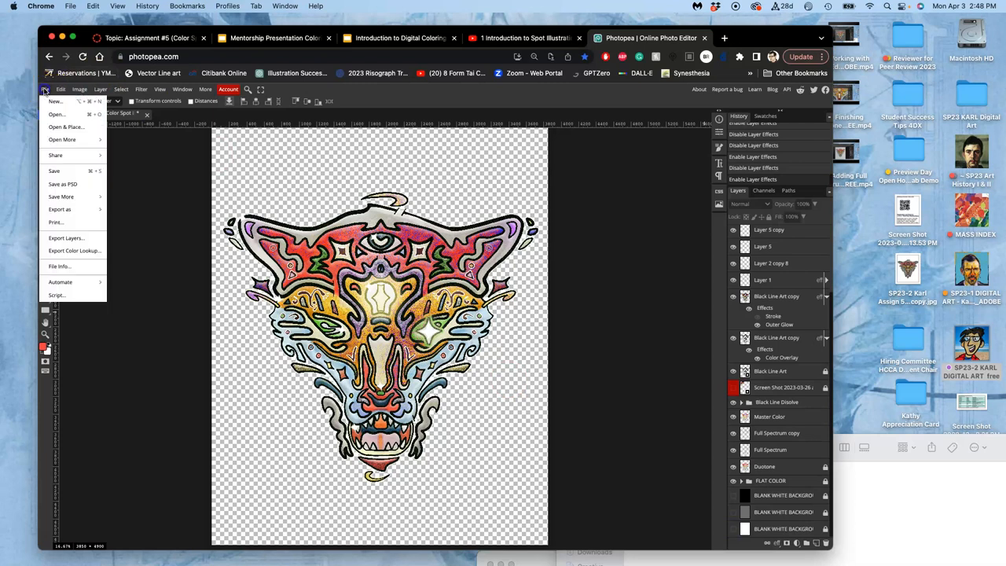
{"action": "mouse_move", "coordinate": [59, 196]}
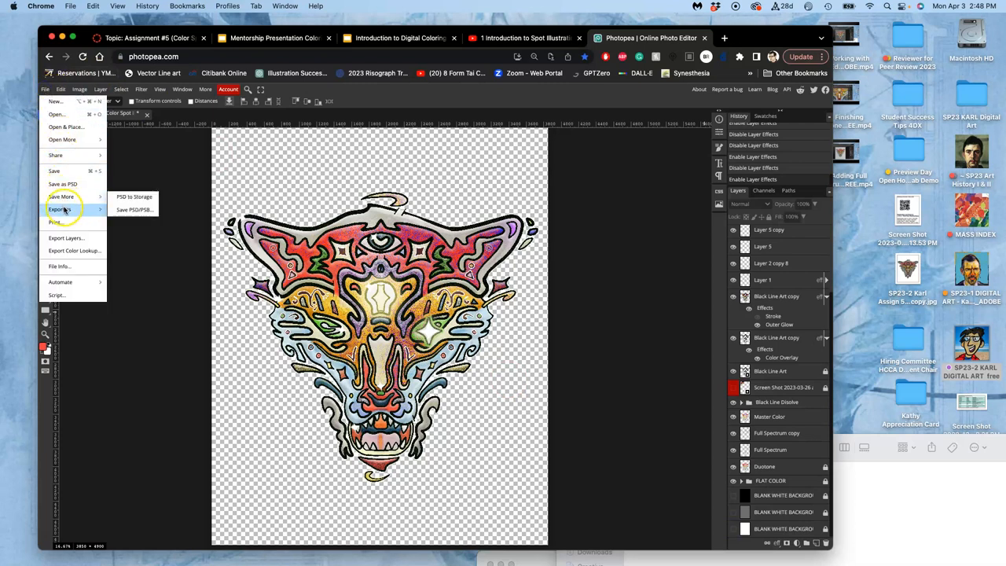
{"action": "left_click", "coordinate": [60, 209]}
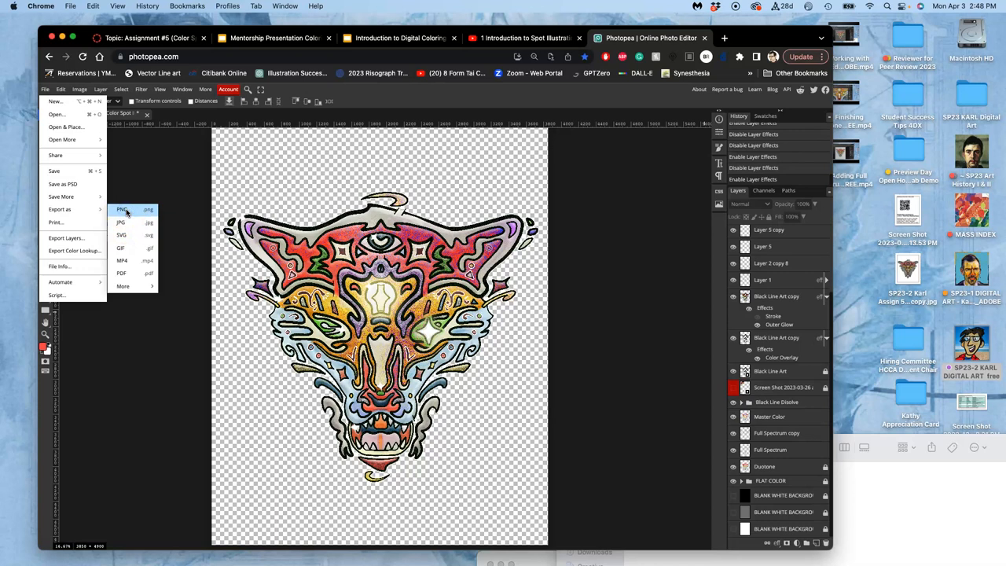
{"action": "left_click", "coordinate": [121, 209]}
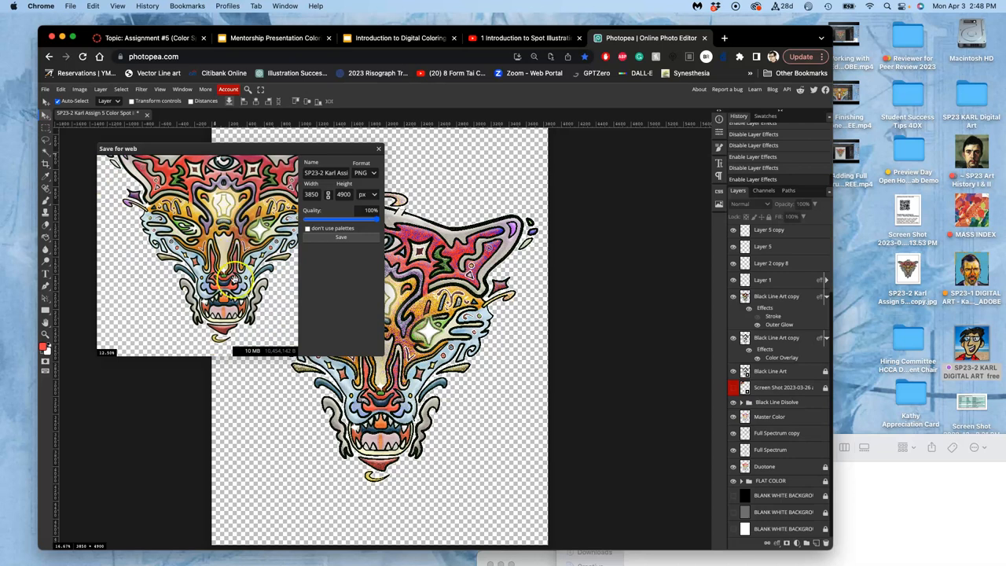
{"action": "mouse_move", "coordinate": [238, 229]}
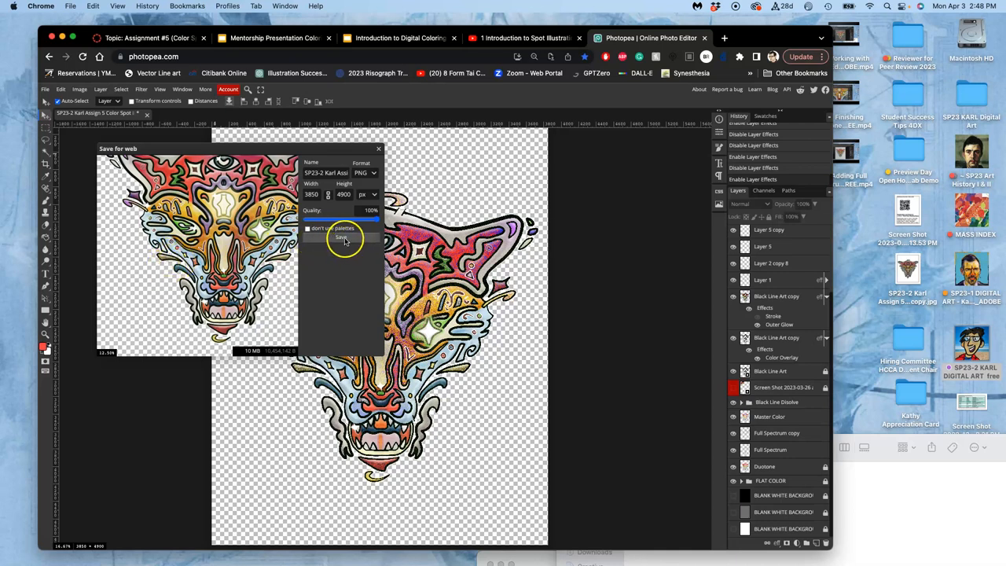
{"action": "left_click", "coordinate": [341, 237]}
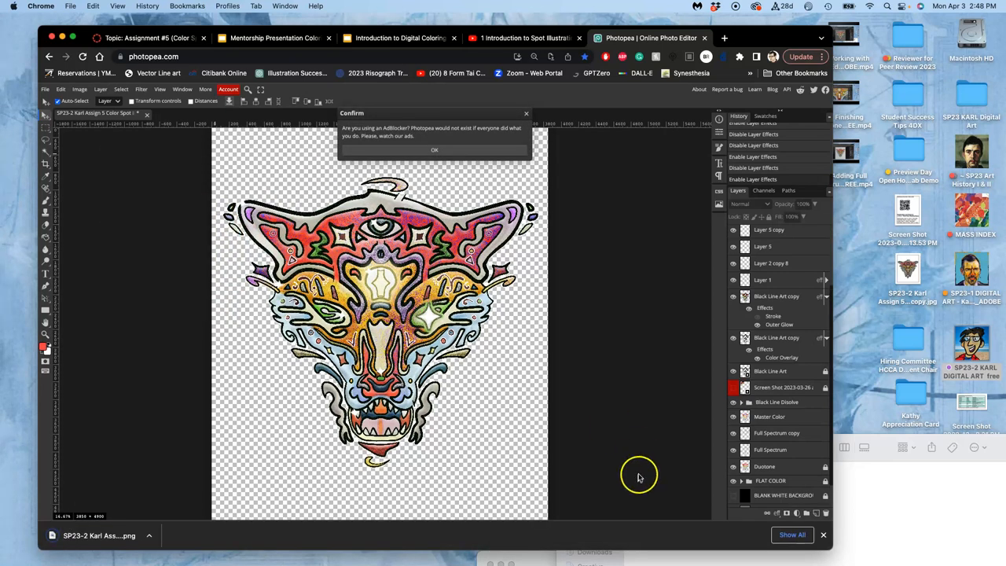
{"action": "mouse_move", "coordinate": [471, 166]}
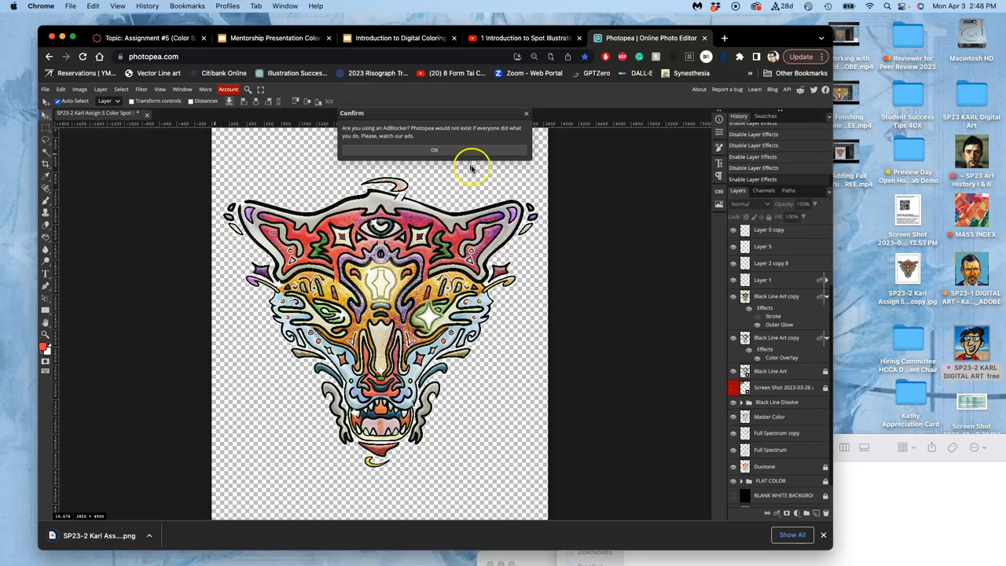
- Dismiss the support notice and save the fox document from the File menu
{"action": "left_click", "coordinate": [434, 151]}
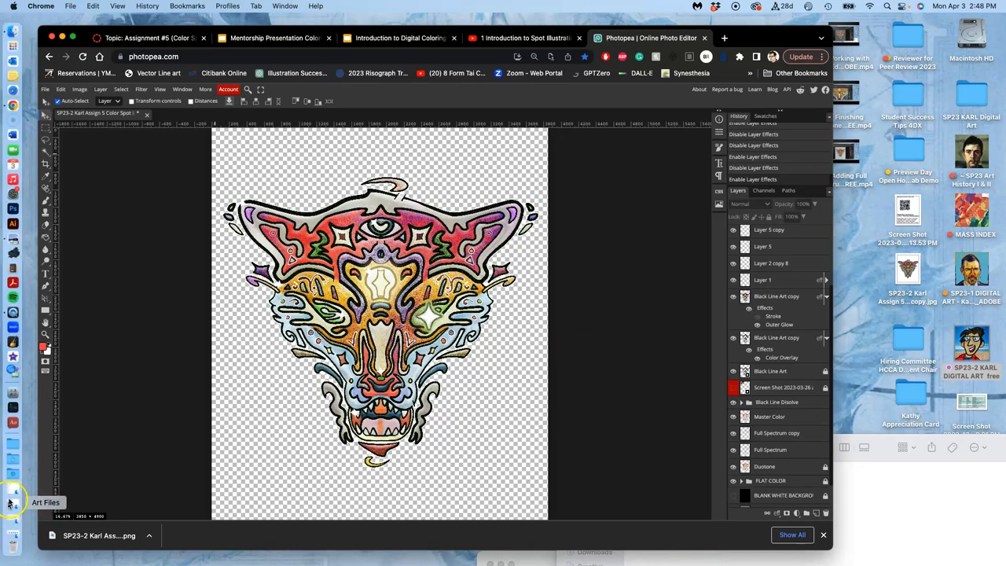
{"action": "left_click", "coordinate": [13, 502]}
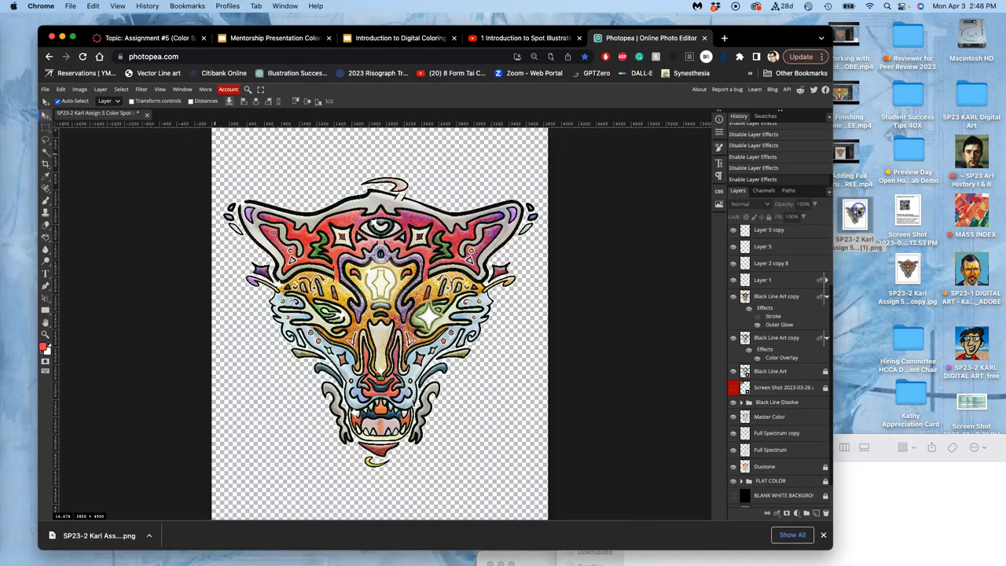
{"action": "left_click", "coordinate": [44, 88]}
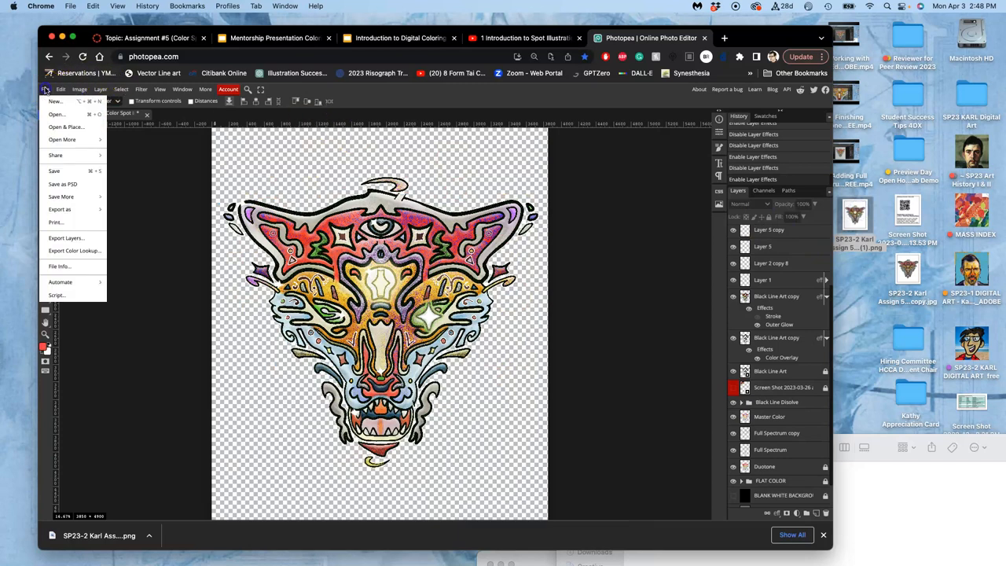
{"action": "mouse_move", "coordinate": [56, 151]}
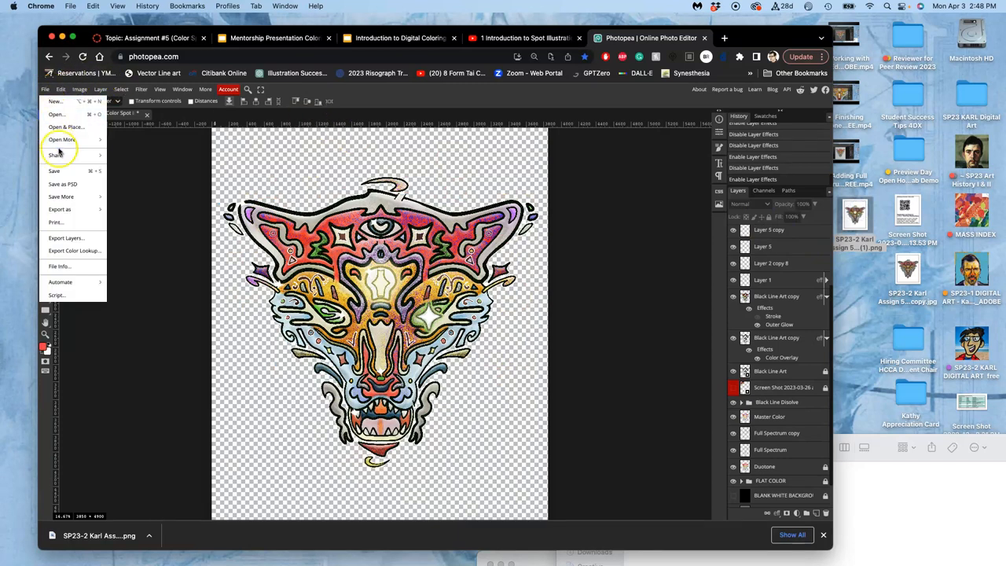
{"action": "left_click", "coordinate": [53, 170]}
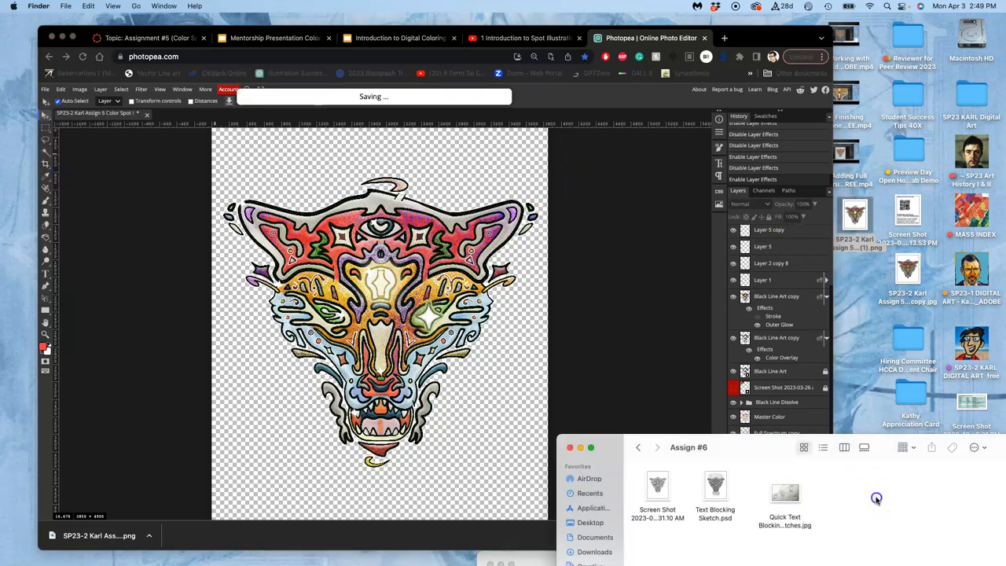
- Return to the Assign #5 folder in Finder and open the exported fox PNG in Preview
{"action": "left_click", "coordinate": [638, 446]}
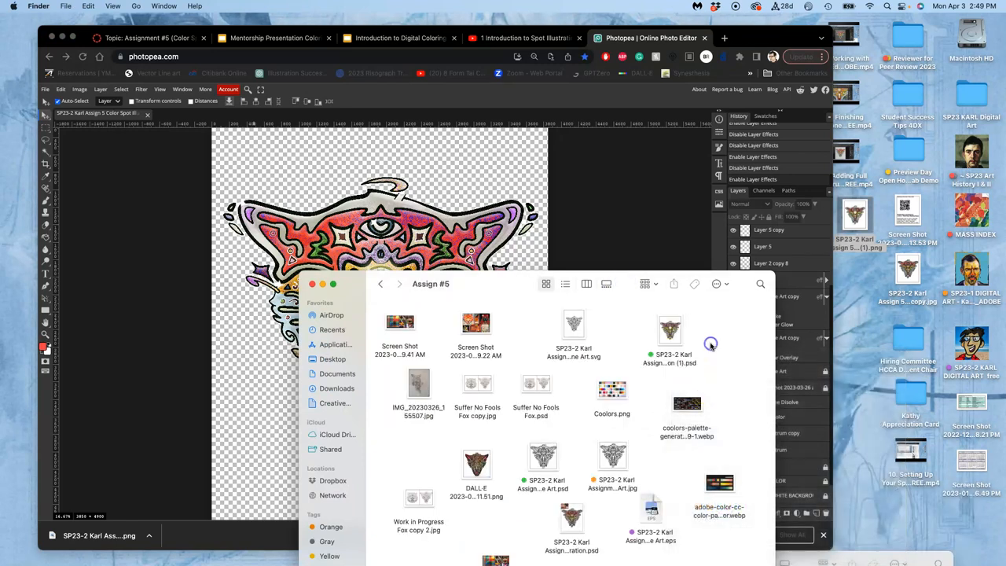
{"action": "left_click", "coordinate": [380, 283]}
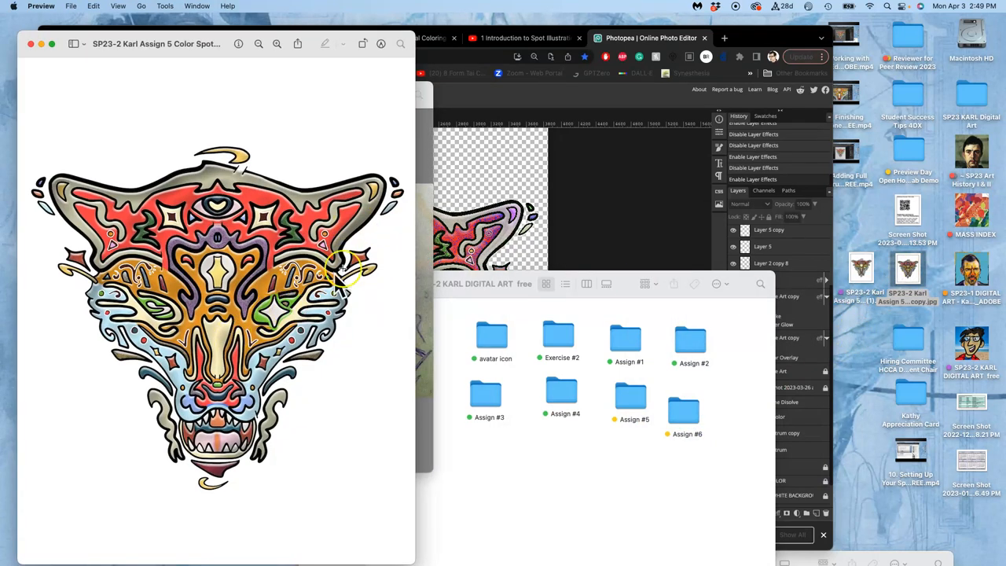
{"action": "mouse_move", "coordinate": [846, 343]}
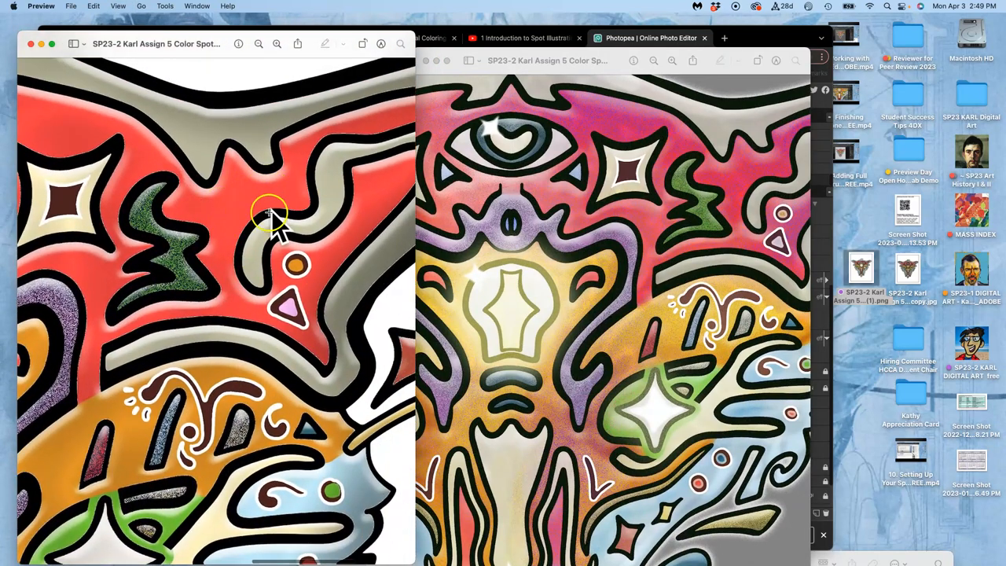
{"action": "mouse_move", "coordinate": [506, 369]}
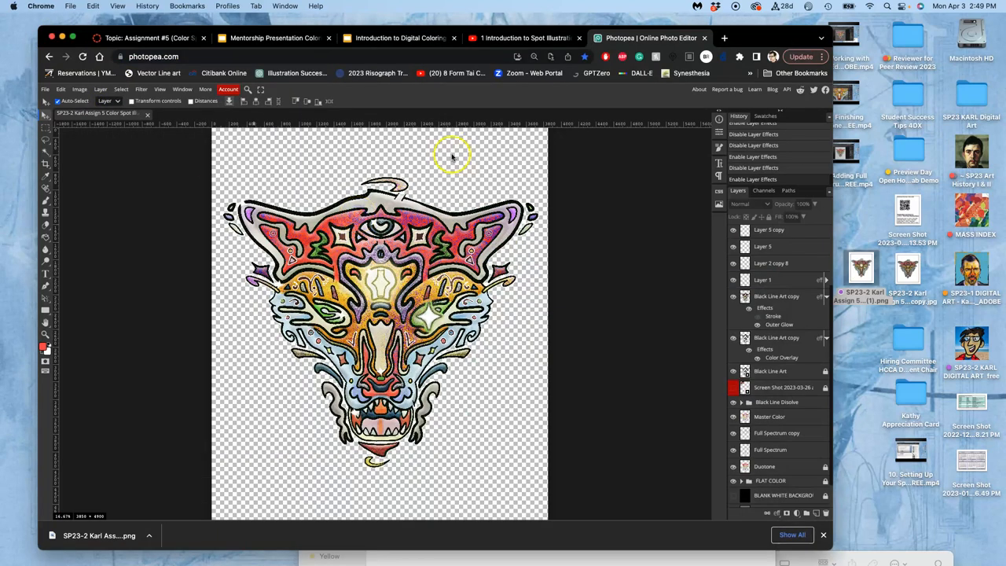
- Switch to the Canvas discussion and start editing the instructor demo post
{"action": "left_click", "coordinate": [150, 37]}
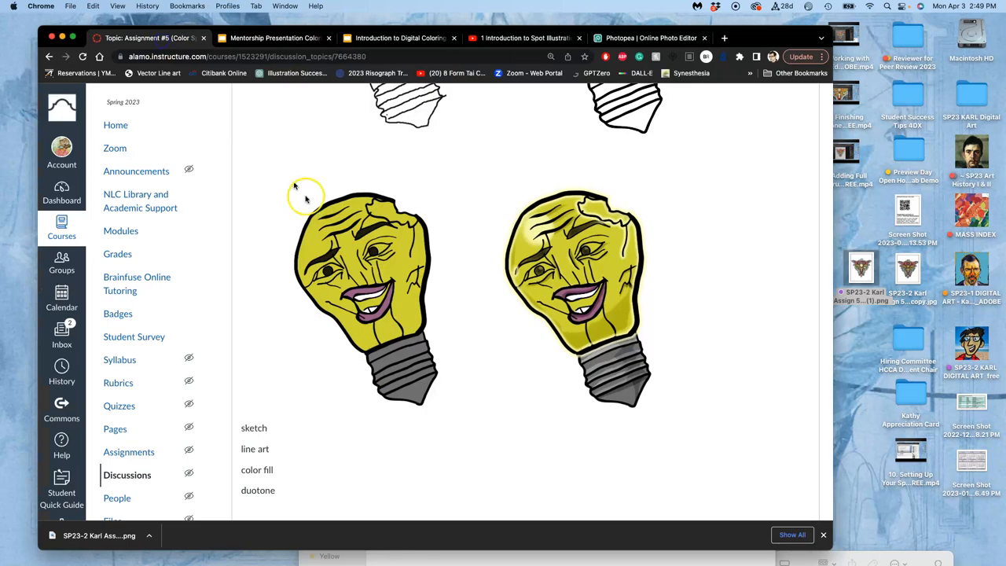
{"action": "scroll", "scroll_direction": "down", "scroll_amount": 3}
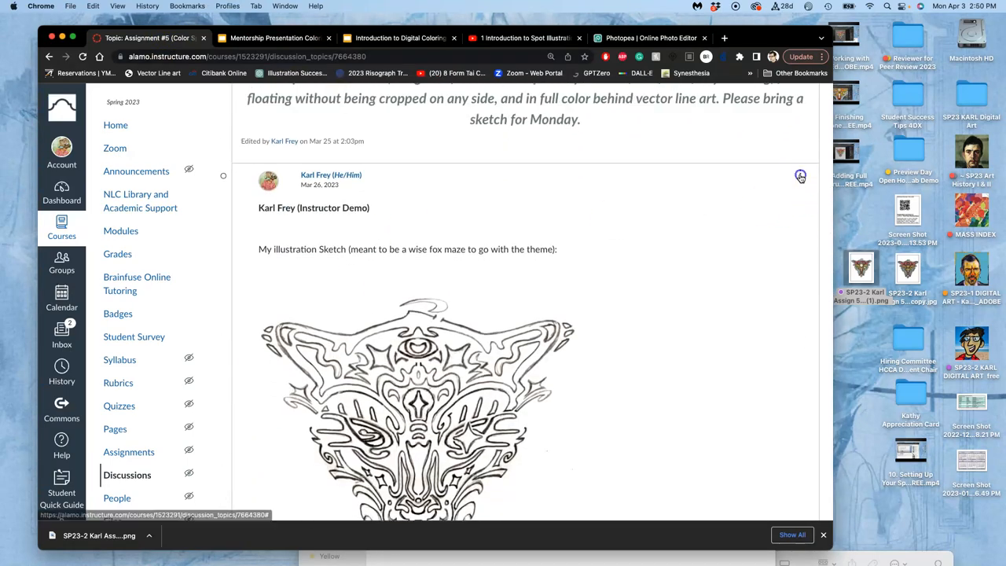
{"action": "left_click", "coordinate": [800, 176]}
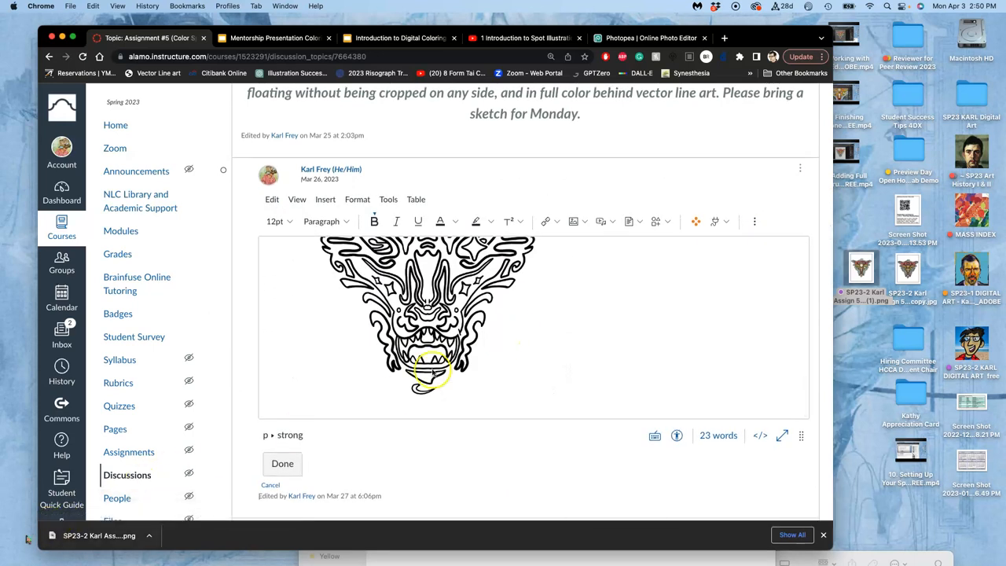
- Scroll down the post to the 'Full-Color .png with Offsets:' section
{"action": "scroll", "scroll_direction": "down", "scroll_amount": 3}
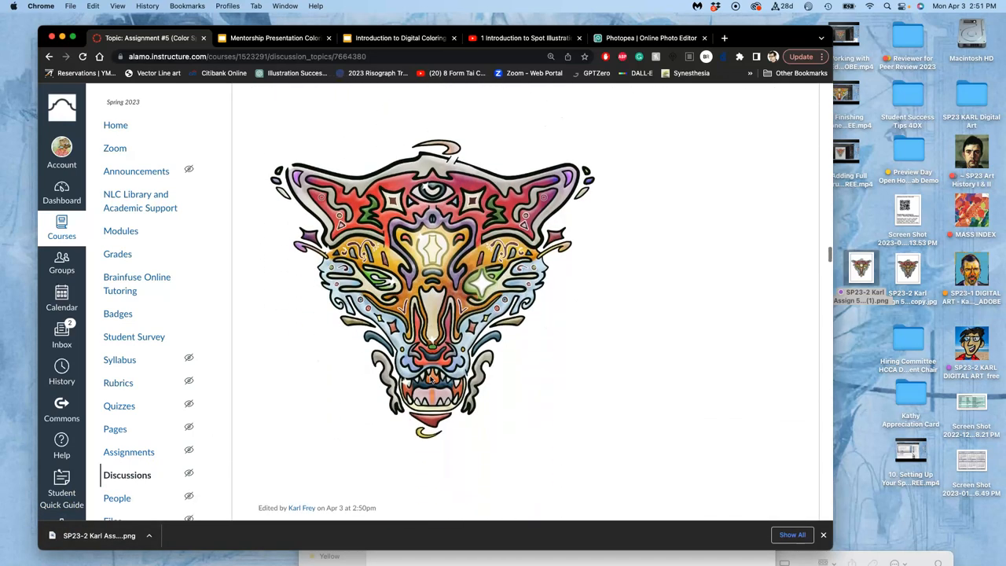
{"action": "scroll", "scroll_direction": "down", "scroll_amount": 3}
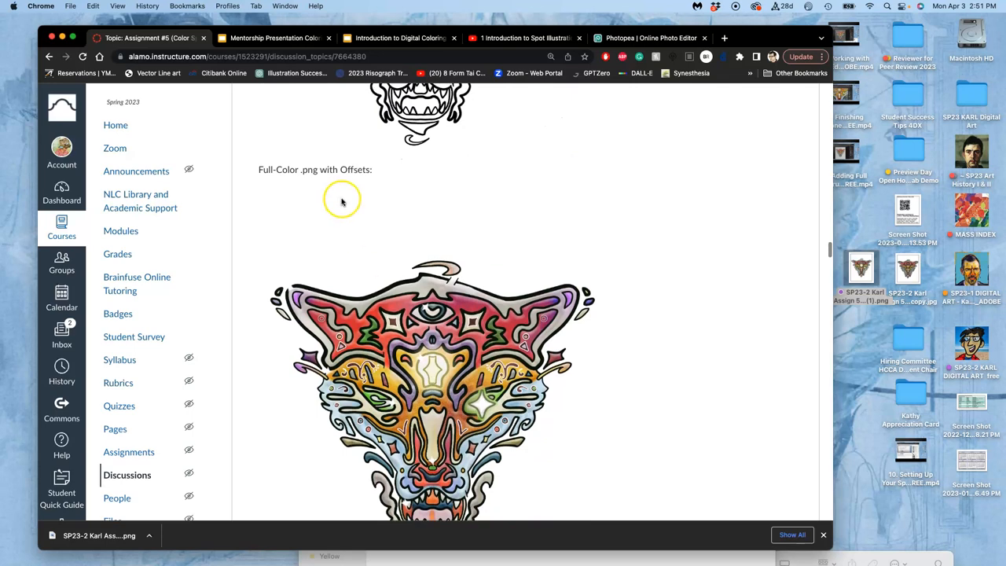
{"action": "scroll", "scroll_direction": "down", "scroll_amount": 3}
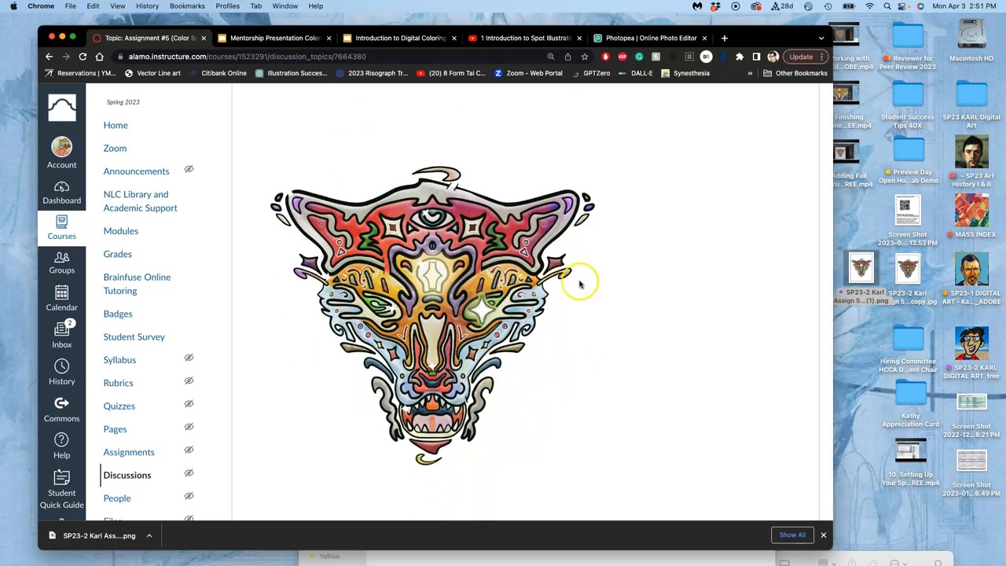
{"action": "scroll", "scroll_direction": "down", "scroll_amount": 3}
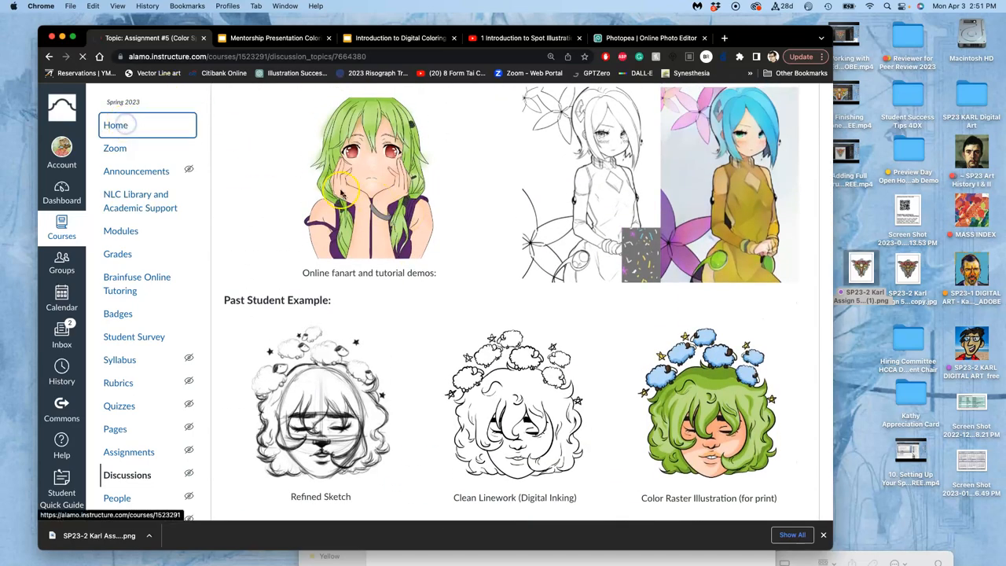
- Go to the Canvas course home page, then switch to the Redbubble tab
{"action": "left_click", "coordinate": [116, 126]}
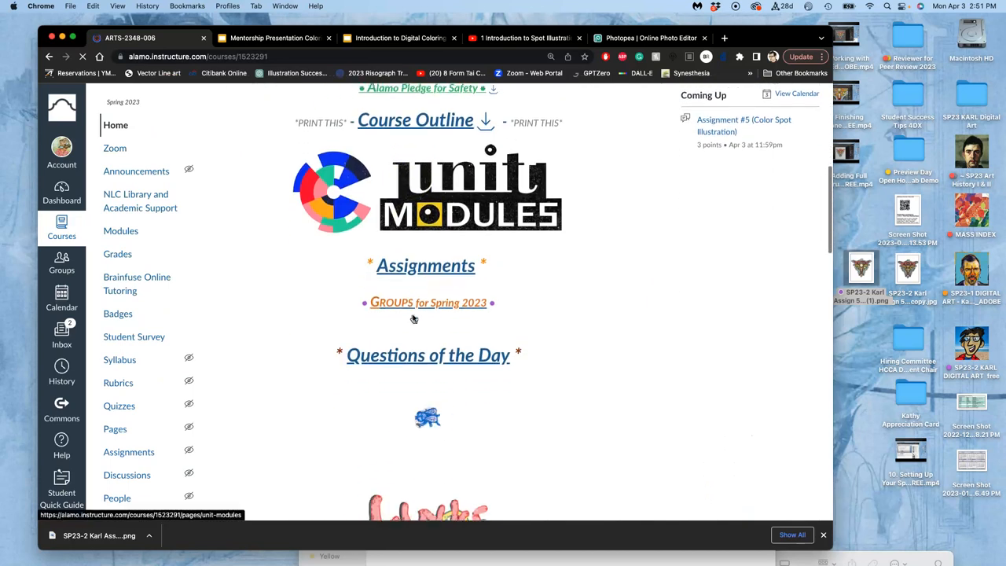
{"action": "scroll", "scroll_direction": "down", "scroll_amount": 3}
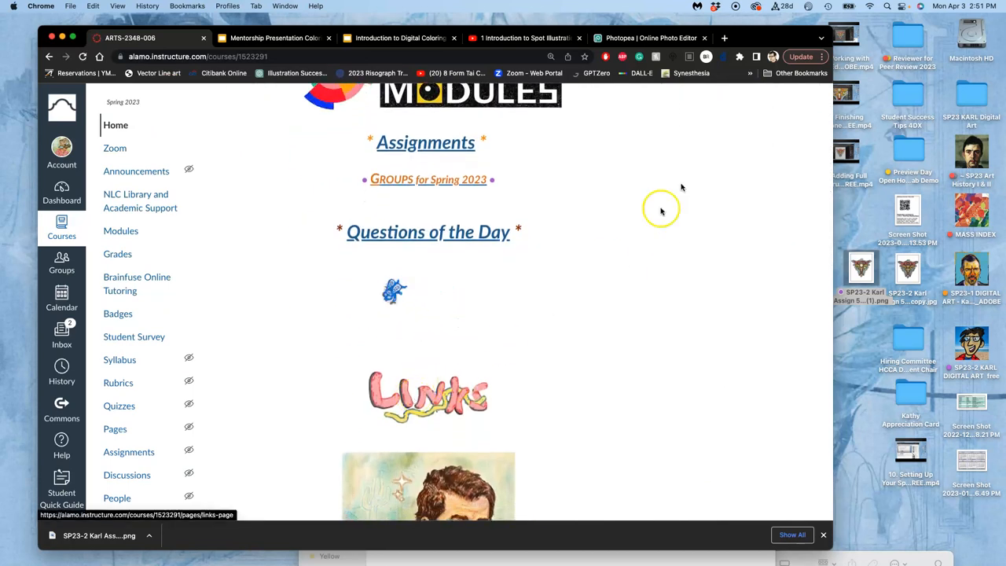
{"action": "left_click", "coordinate": [779, 38]}
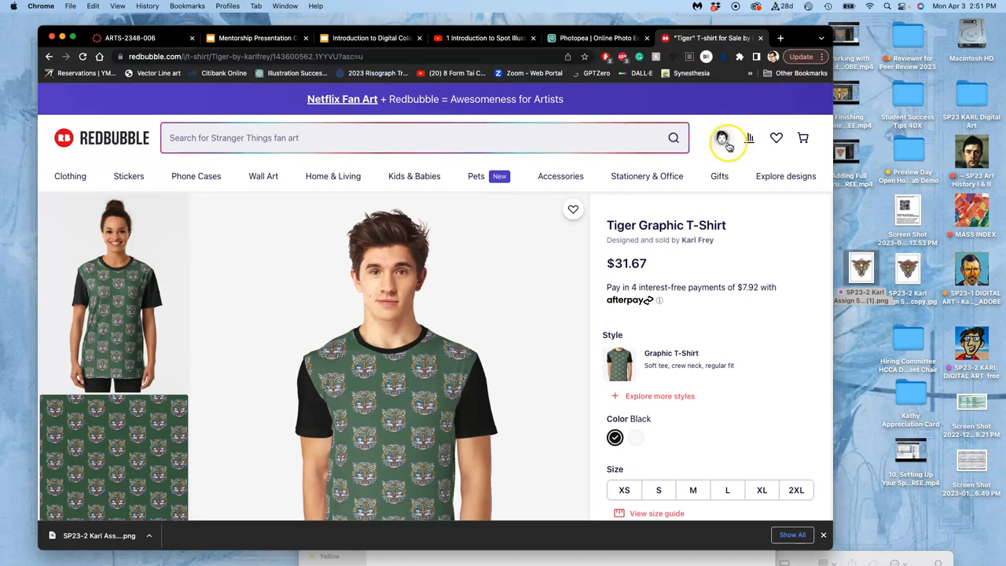
- Open the artist's own Redbubble shop from the account menu and browse it
{"action": "left_click", "coordinate": [721, 138]}
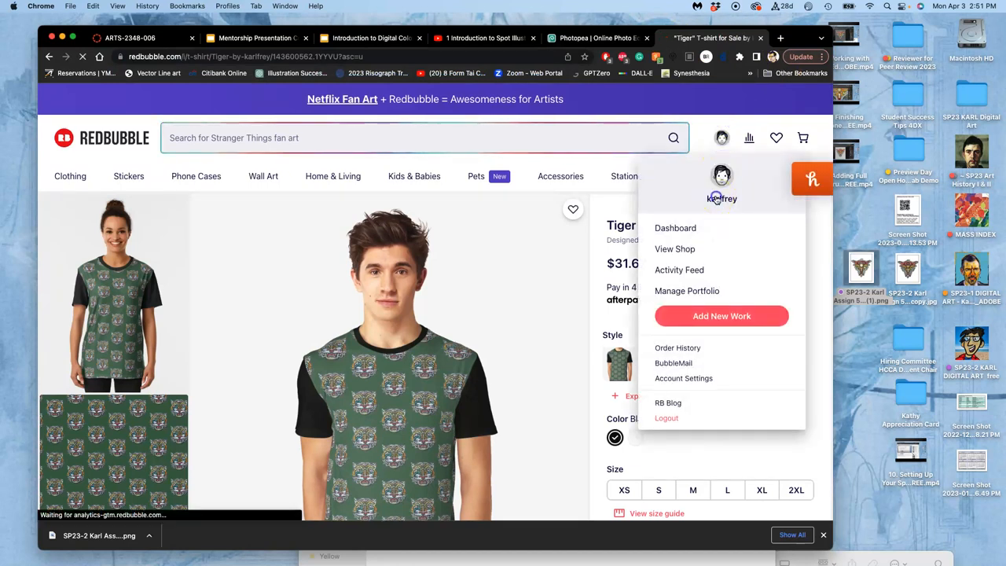
{"action": "left_click", "coordinate": [674, 248]}
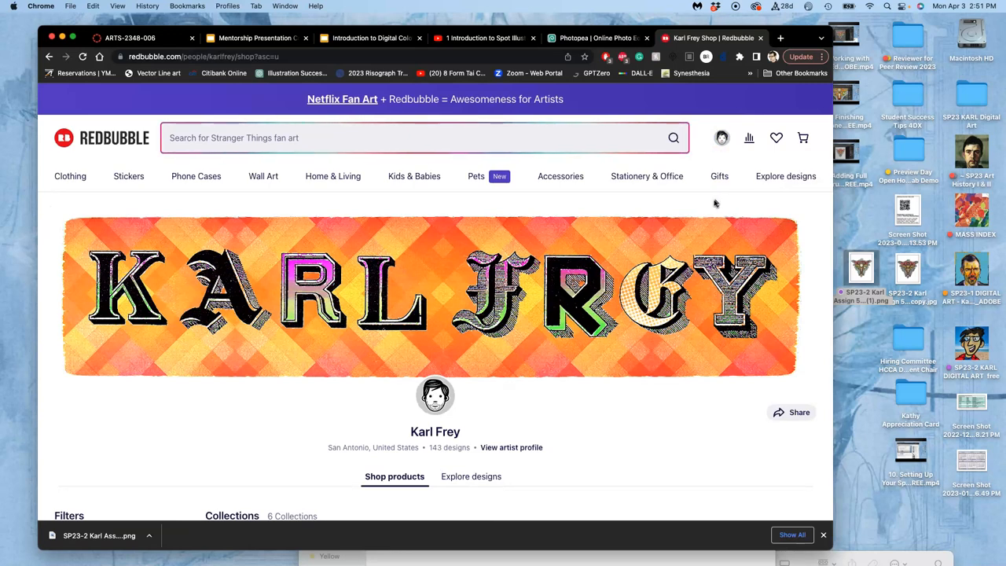
{"action": "scroll", "scroll_direction": "down", "scroll_amount": 3}
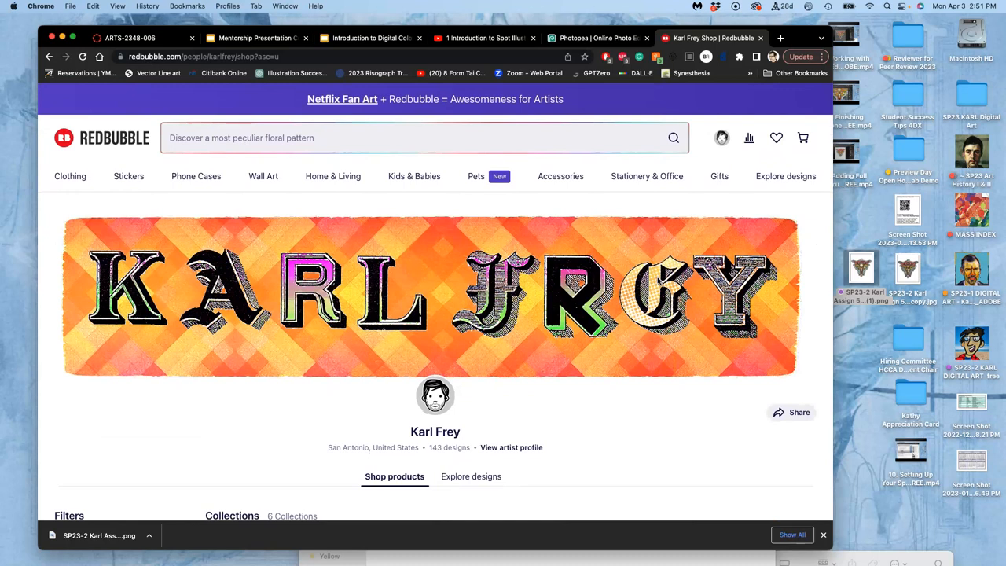
{"action": "left_click", "coordinate": [425, 138]}
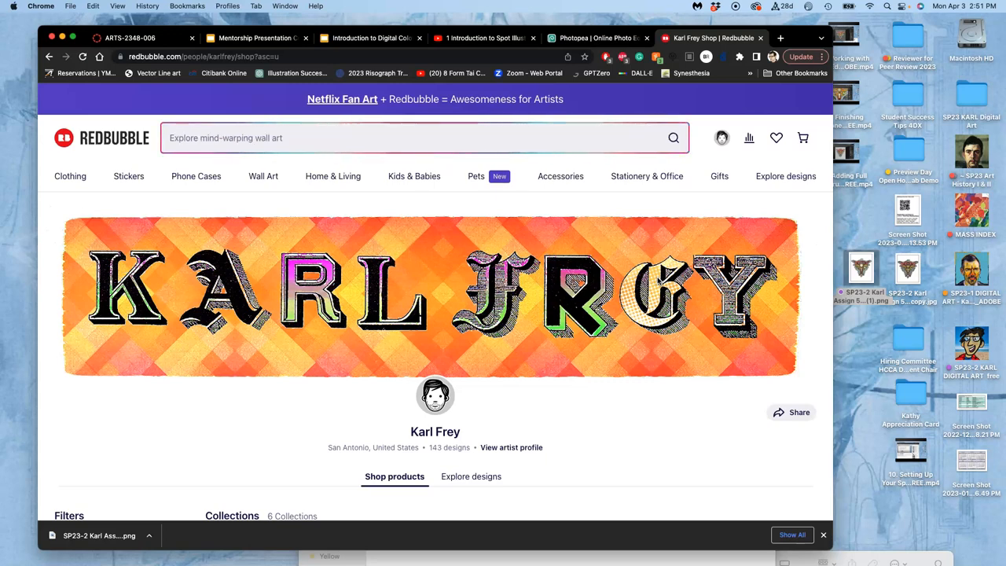
{"action": "scroll", "scroll_direction": "down", "scroll_amount": 3}
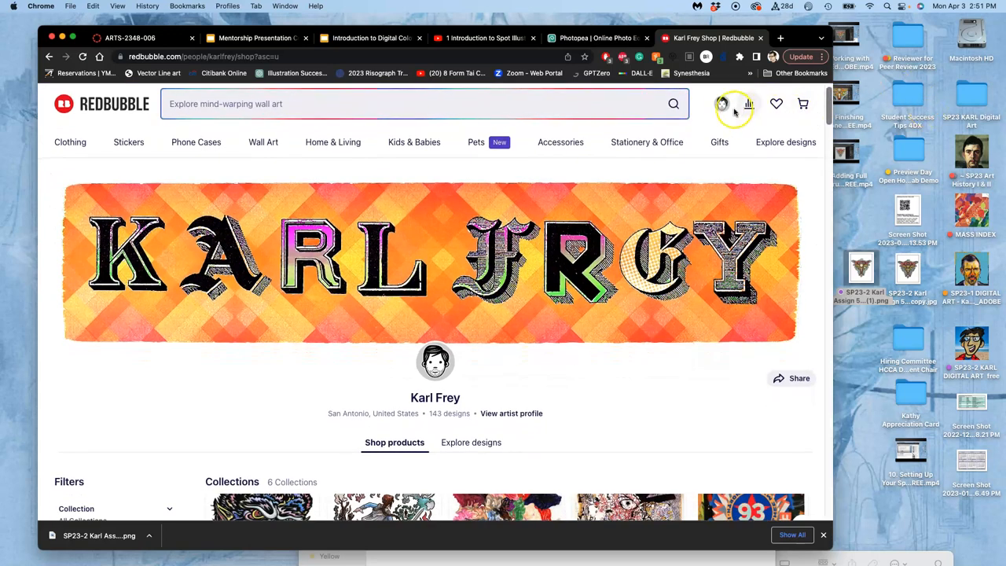
- Start adding a new work to the portfolio from the account menu
{"action": "left_click", "coordinate": [721, 103]}
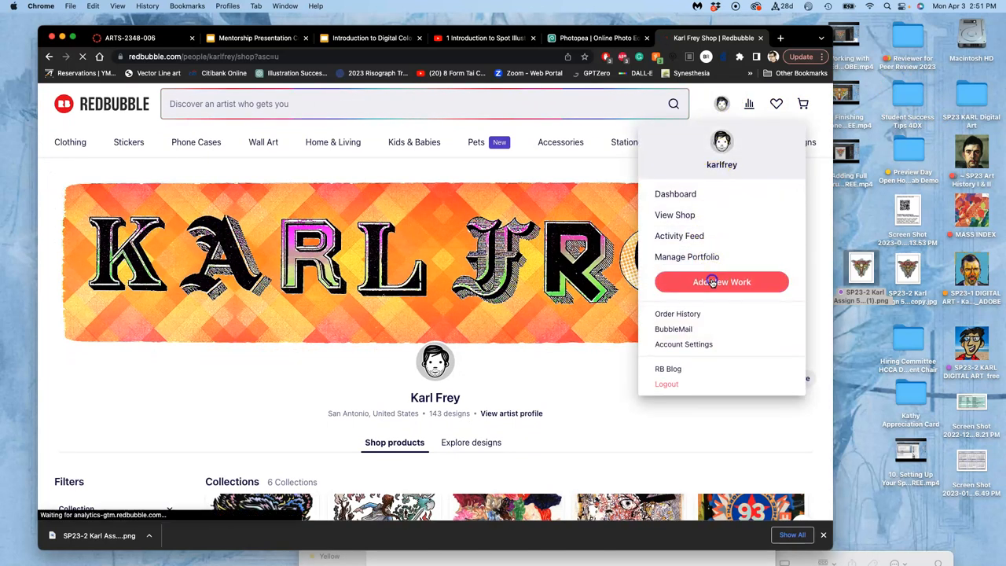
{"action": "left_click", "coordinate": [721, 281]}
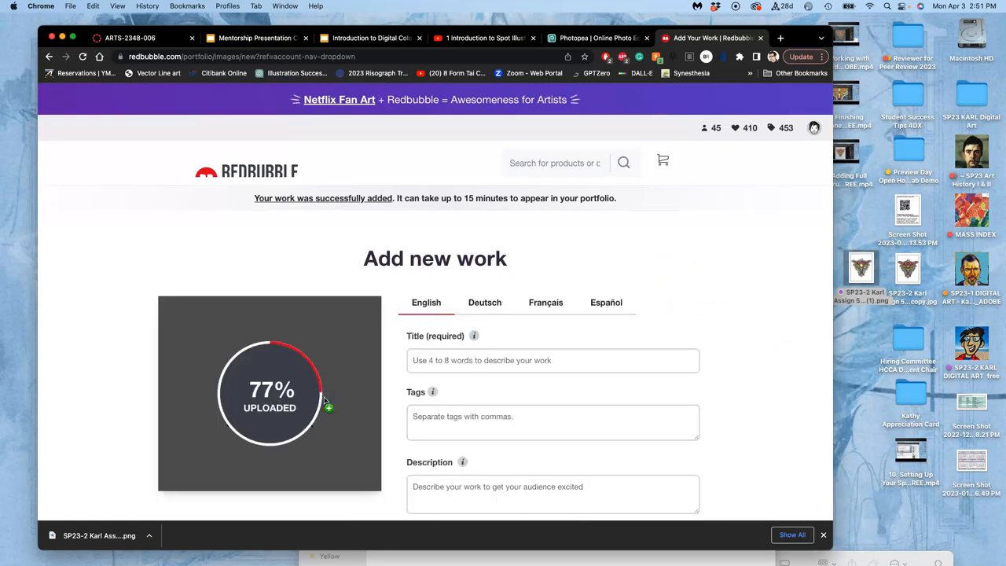
- Title the uploaded fox image 'Fox' in the Title field
{"action": "left_click", "coordinate": [554, 360]}
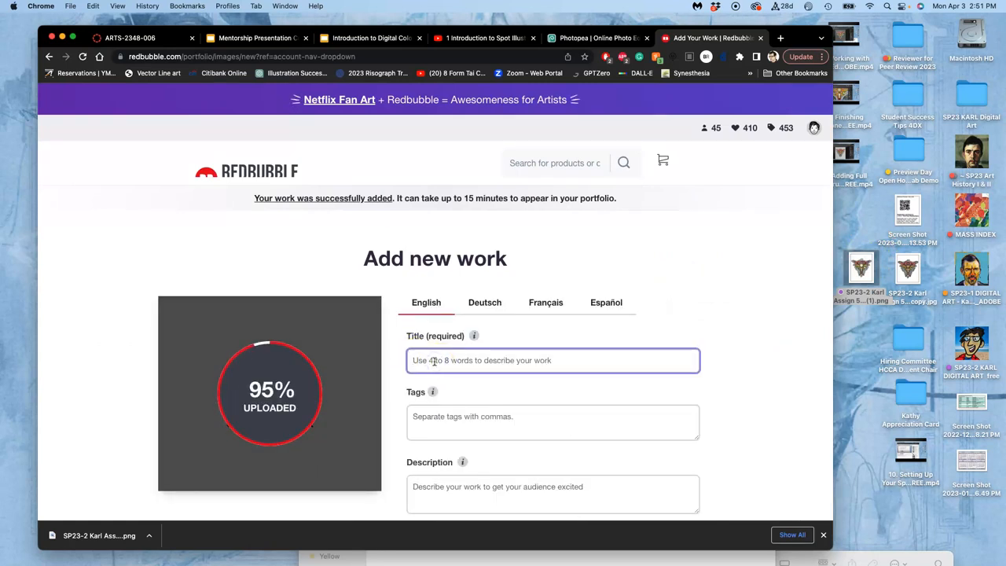
{"action": "type", "text": "F"}
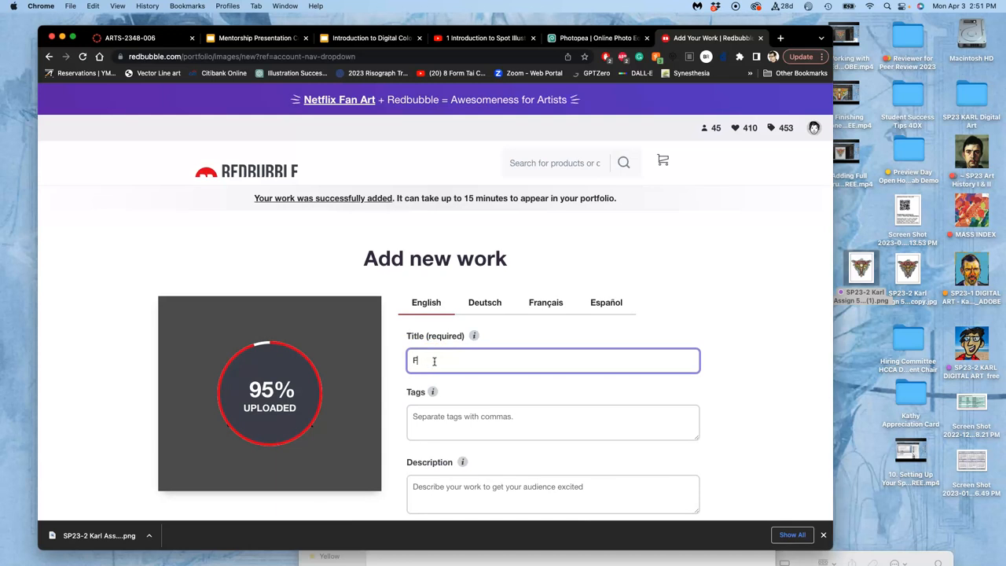
{"action": "type", "text": "ox"}
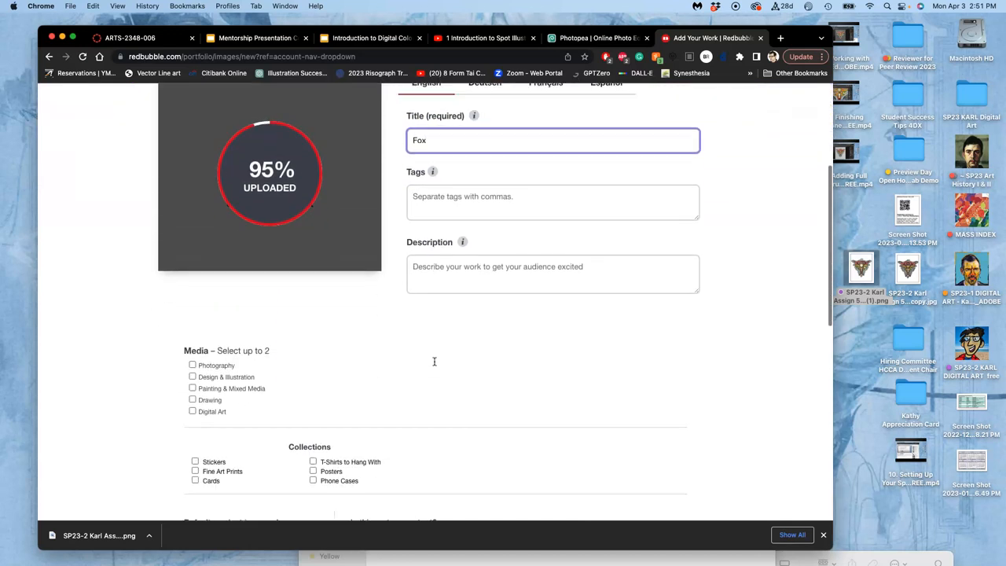